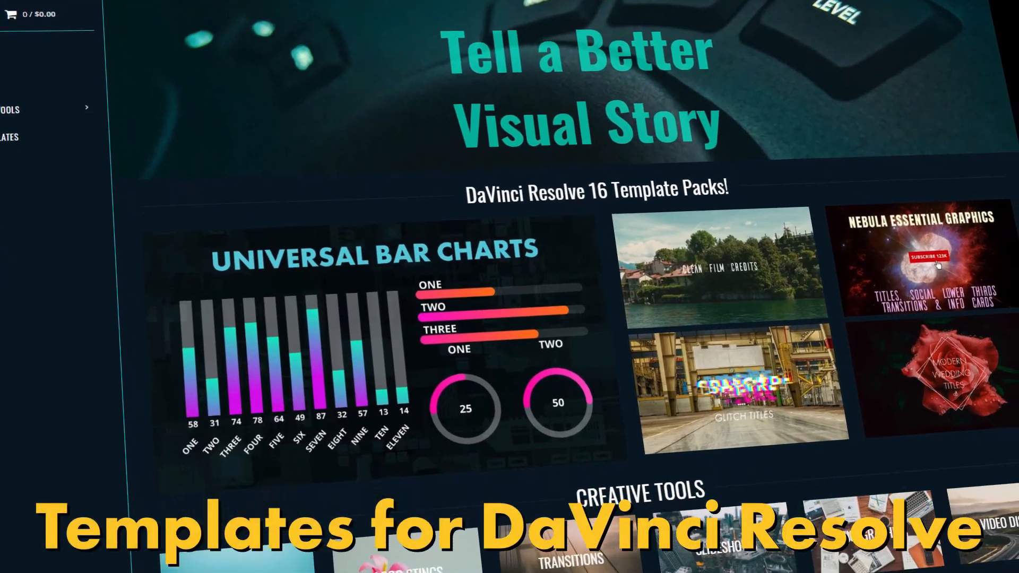
Step: Show Disk Details for da20 in the X10 enclosure: 14.55 TB, pool hatank, ONLINE
scroll(down, 3)
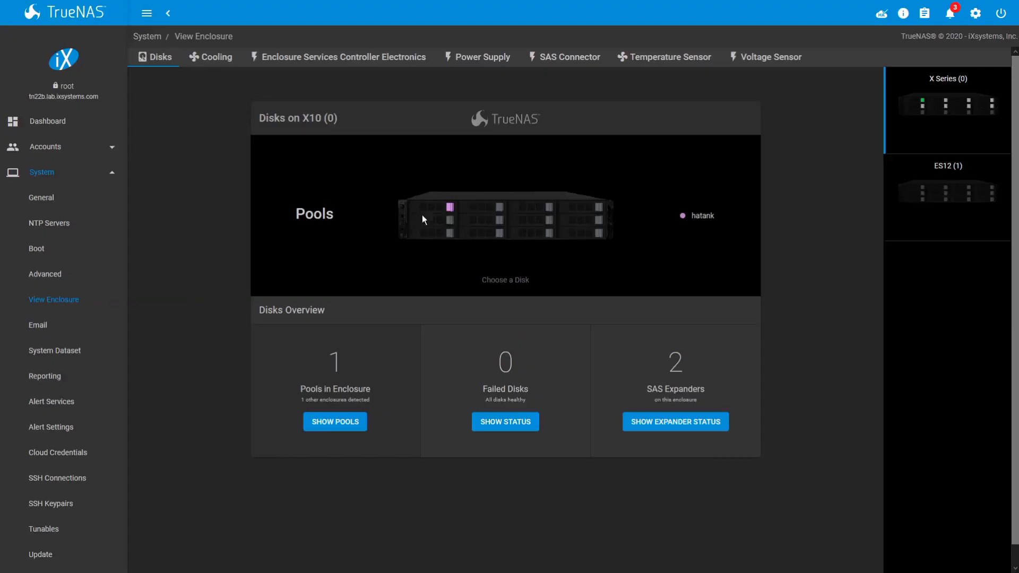
click(447, 206)
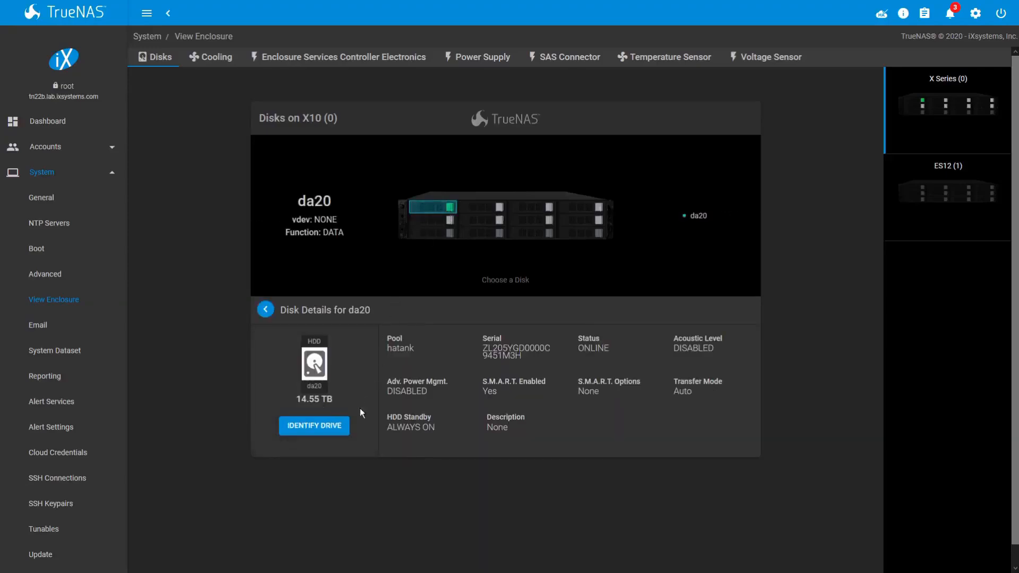
mouse_move(345, 435)
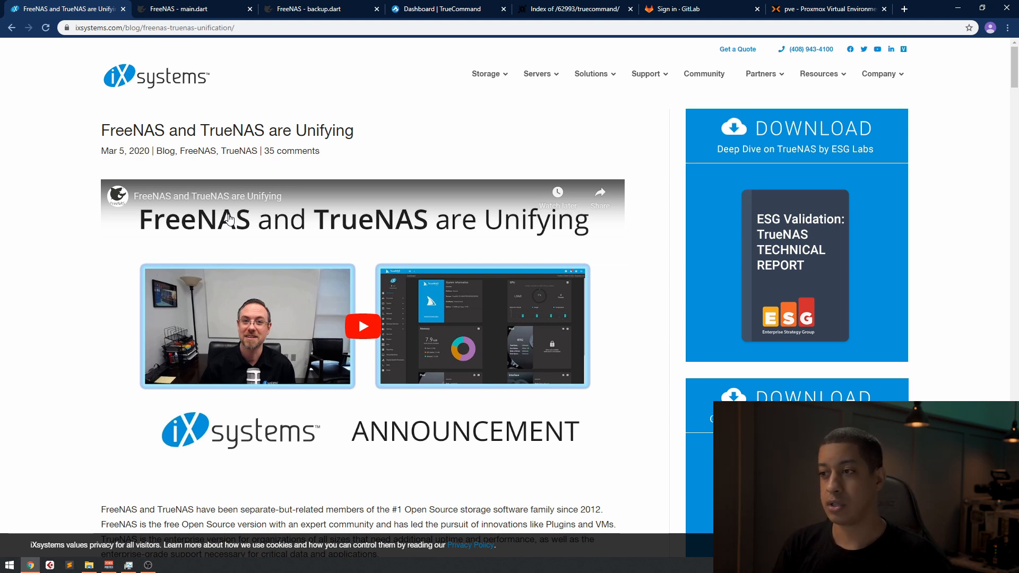
scroll(down, 3)
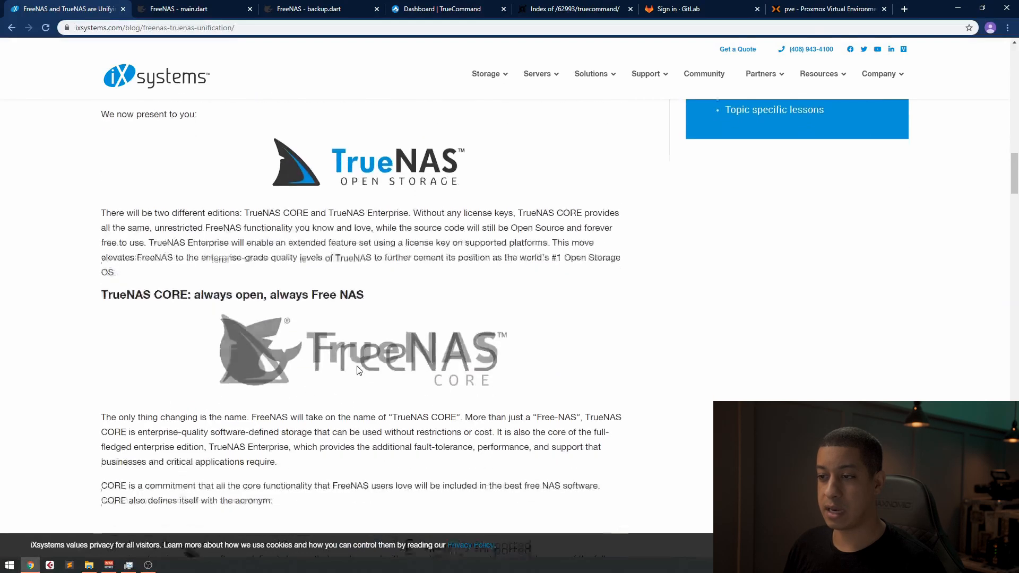
scroll(down, 3)
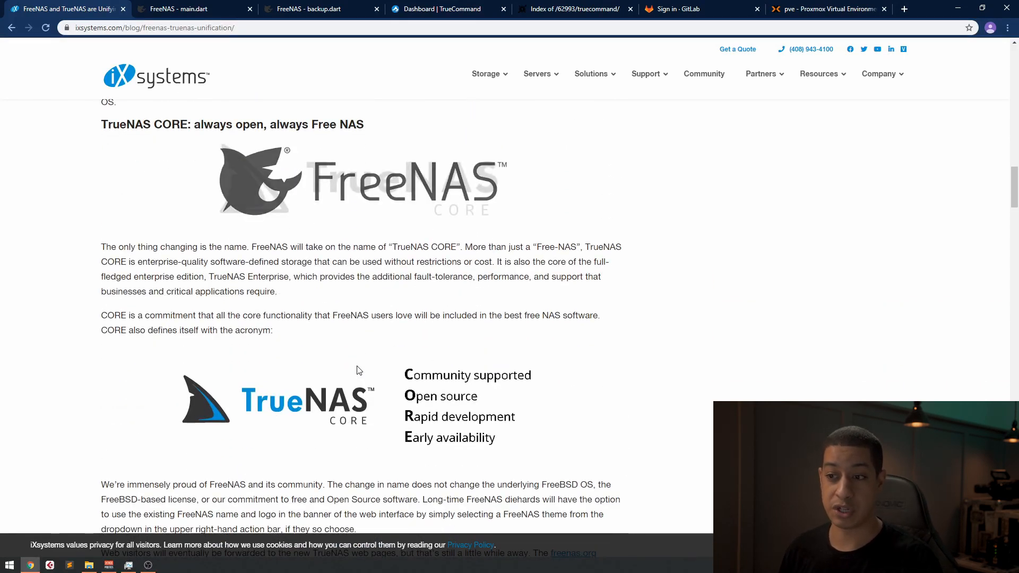
scroll(down, 3)
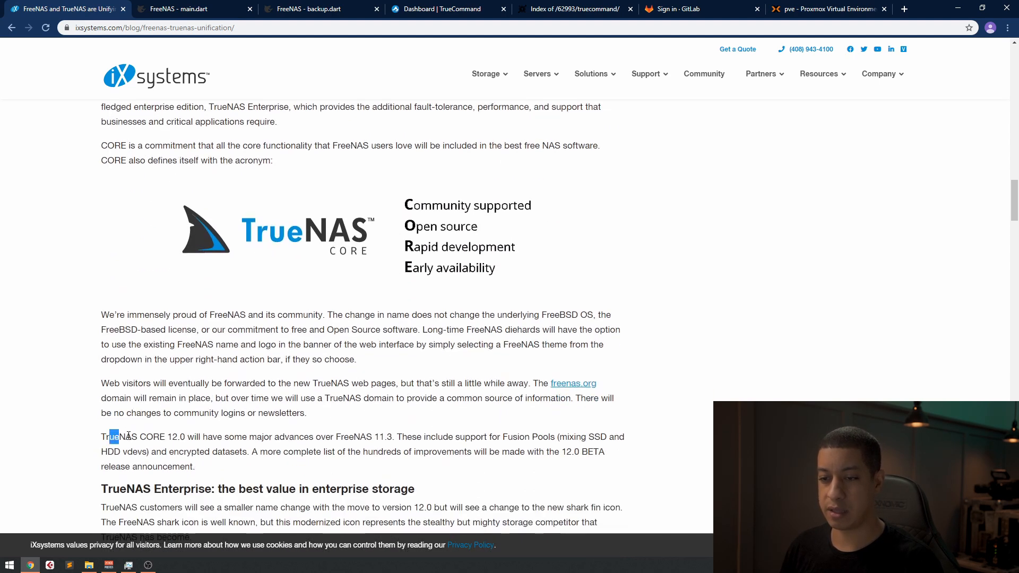
drag(110, 437, 184, 436)
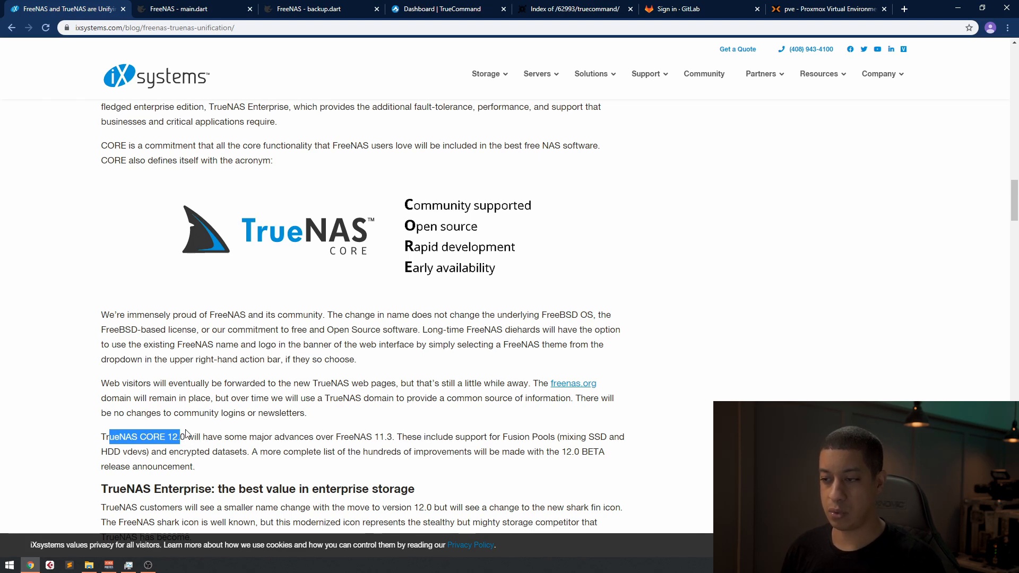
scroll(down, 3)
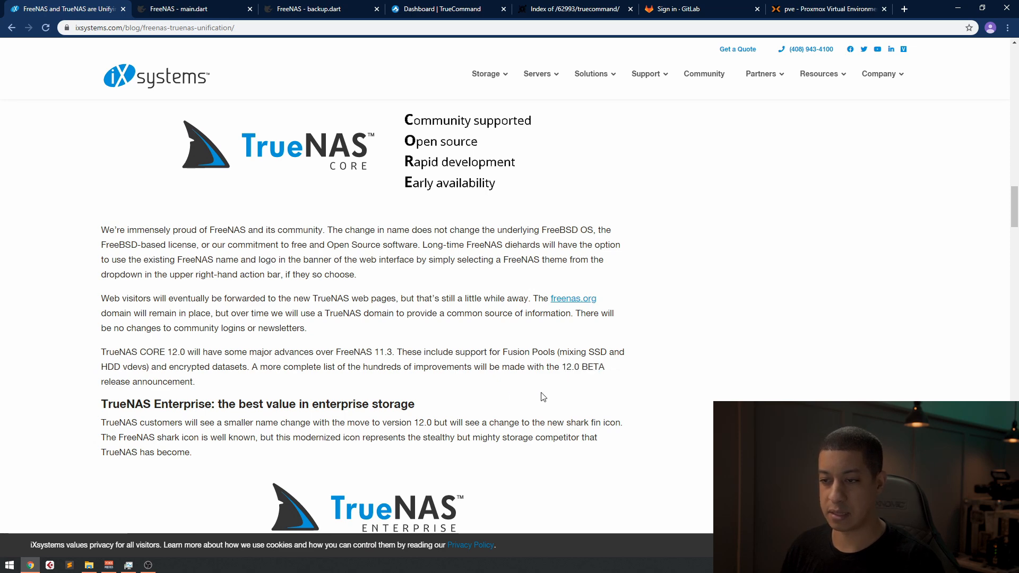
click(182, 9)
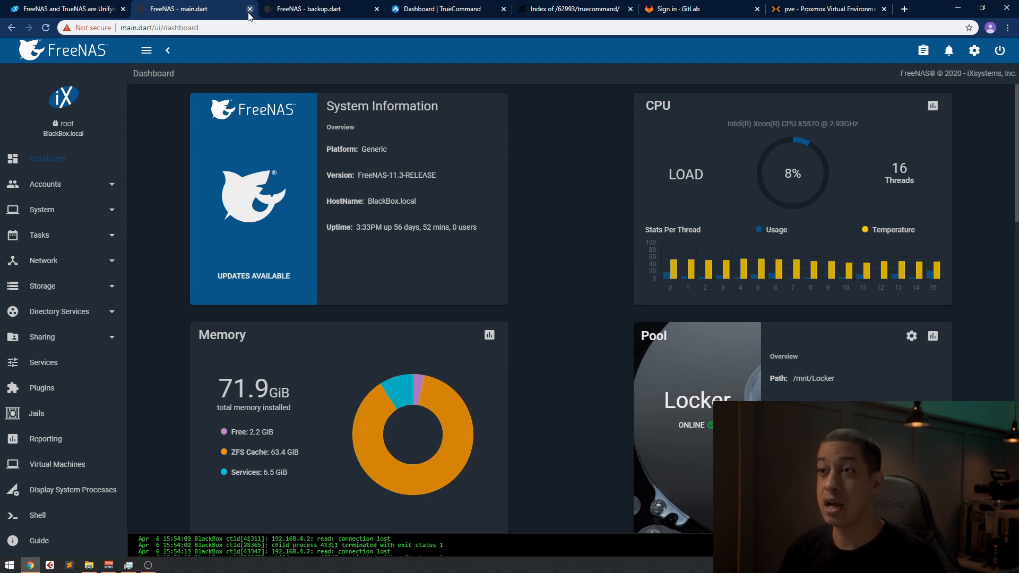
Step: Switch to the 'FreeNAS - main.dart' browser tab showing FreeNAS-11.3-RELEASE
click(445, 8)
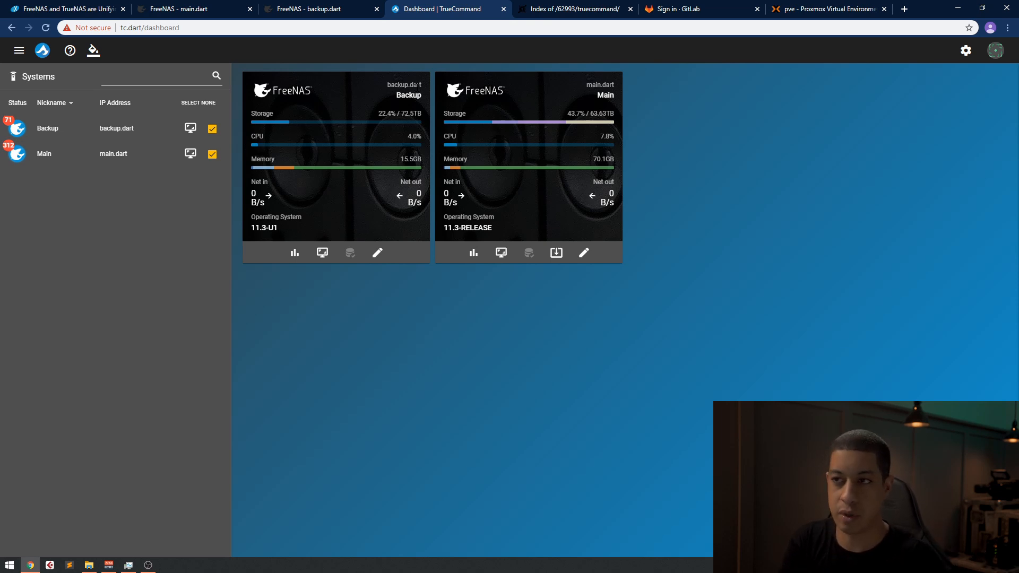
mouse_move(280, 138)
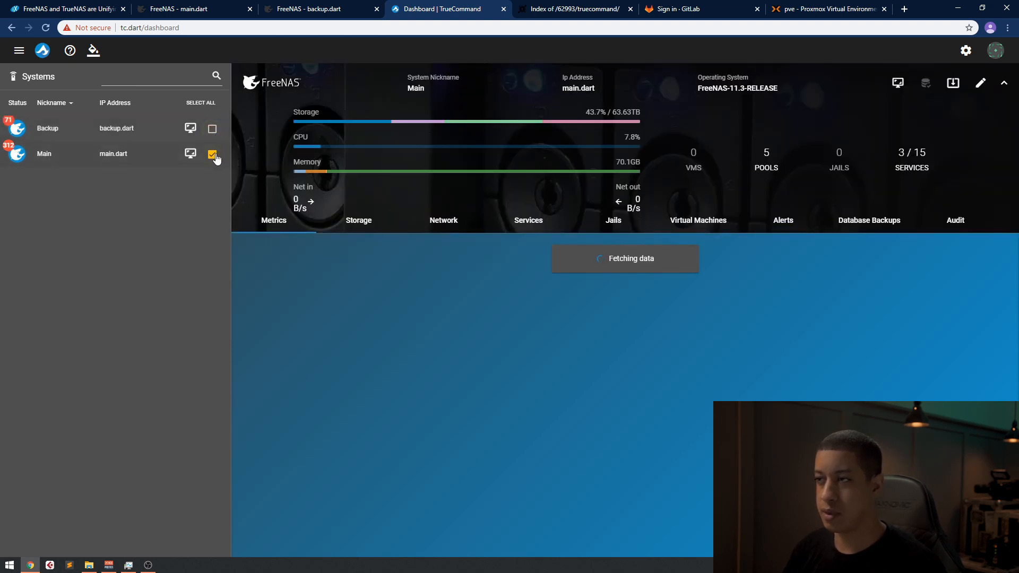
Step: Select the Backup system instead of Main and view its active alert notices
click(212, 129)
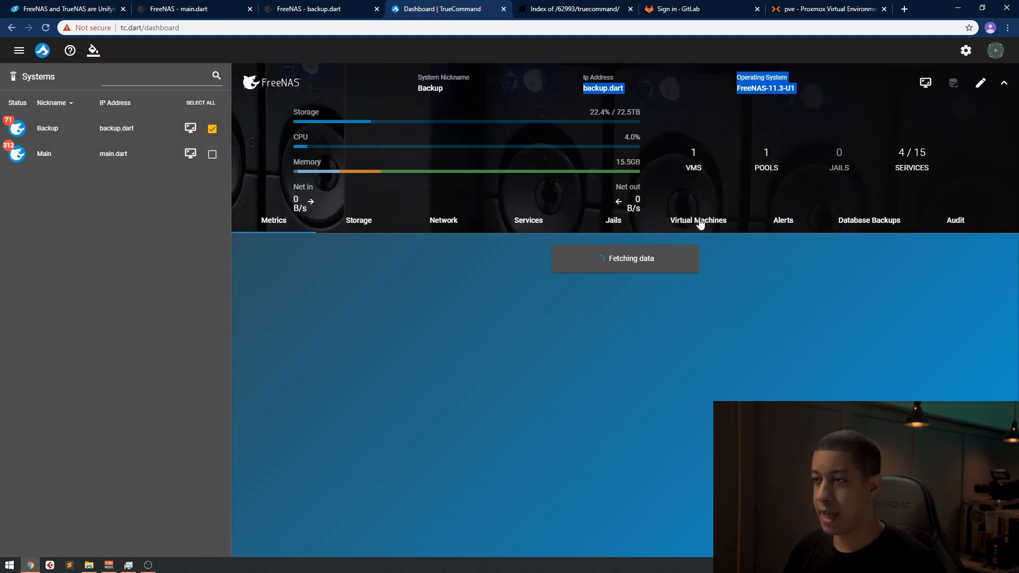
mouse_move(13, 127)
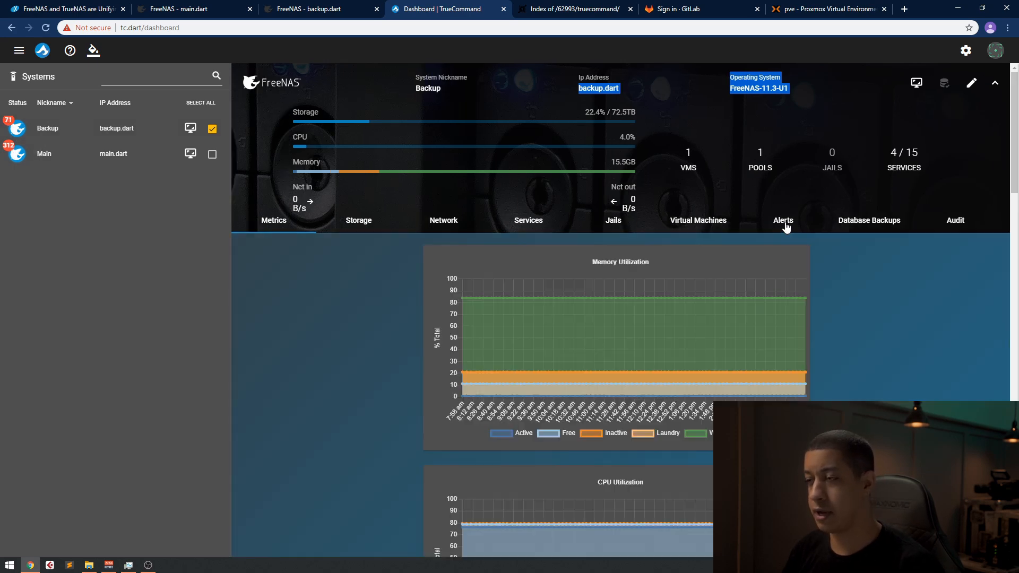
click(784, 219)
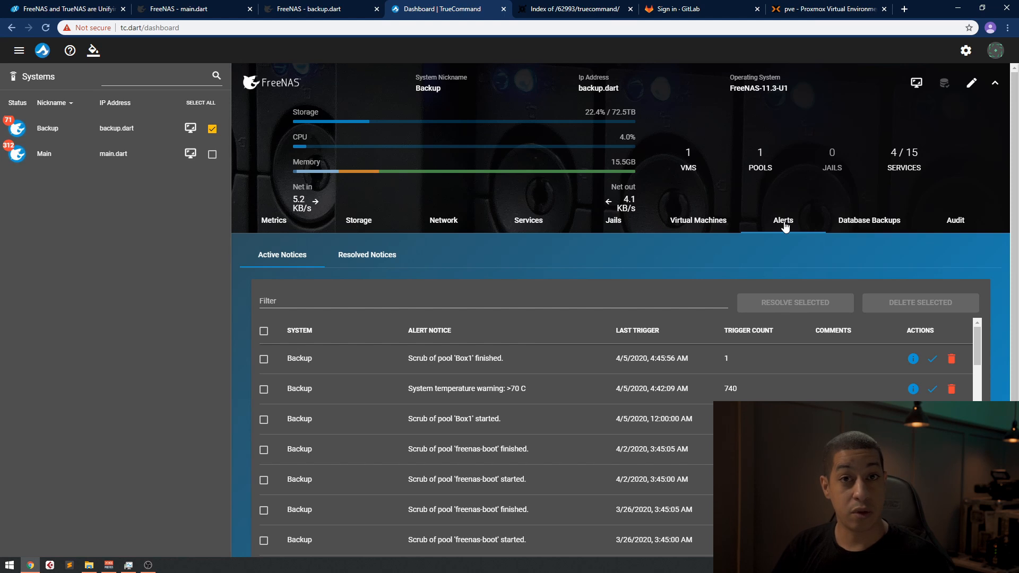
mouse_move(611, 148)
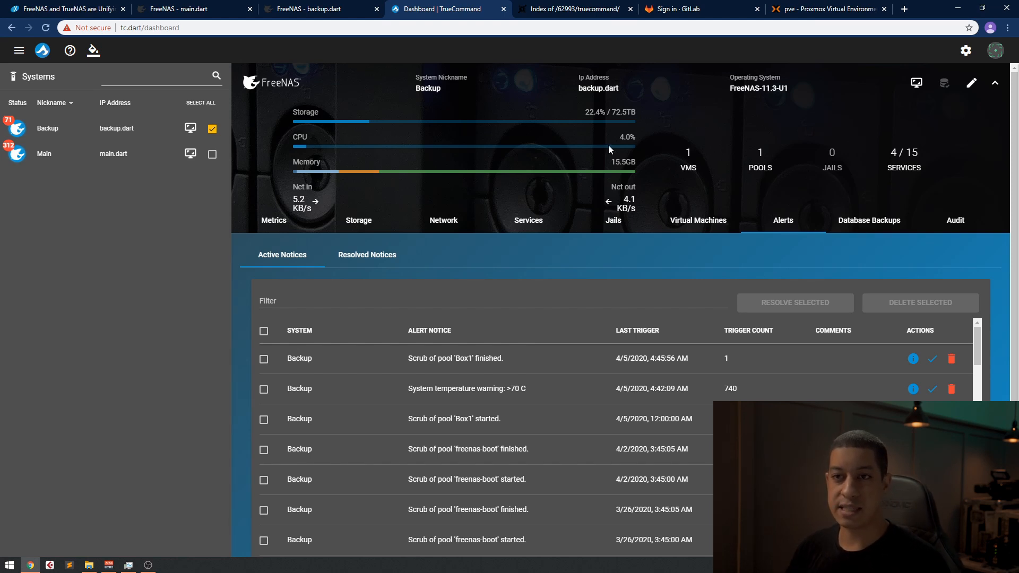
mouse_move(20, 129)
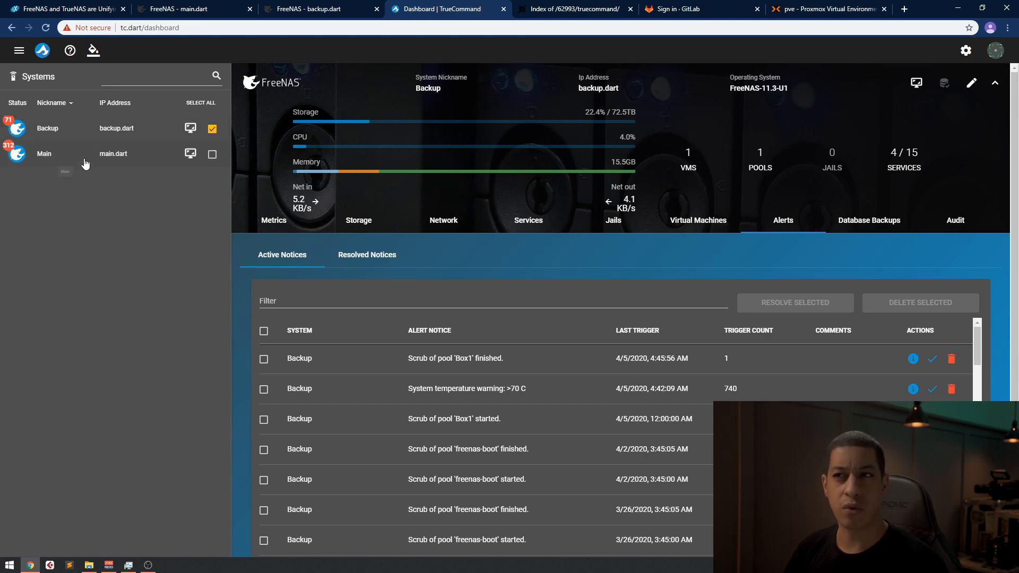
Step: Open the Main system's web UI from its nickname, then return to the TrueCommand tab
click(208, 8)
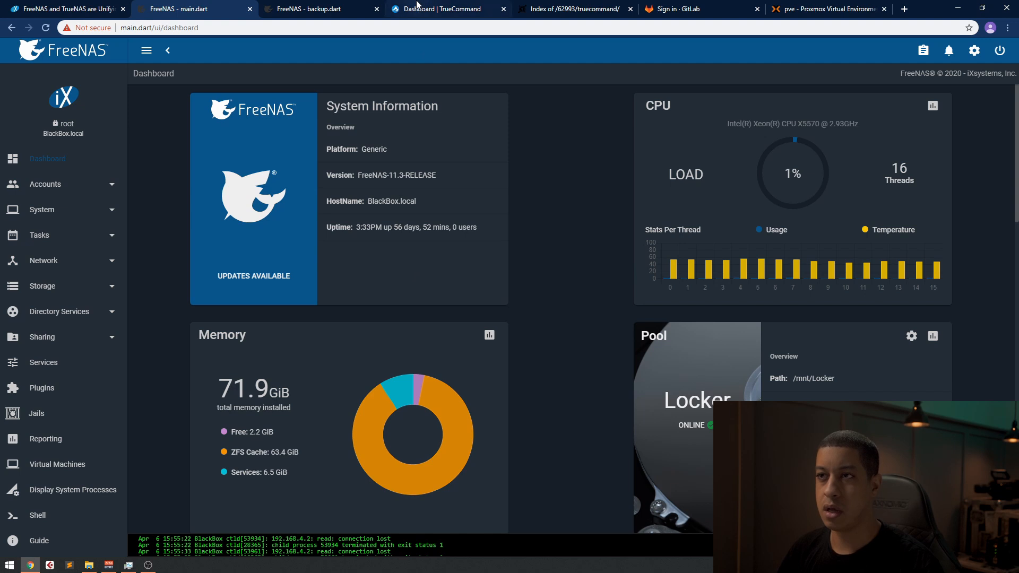
click(442, 8)
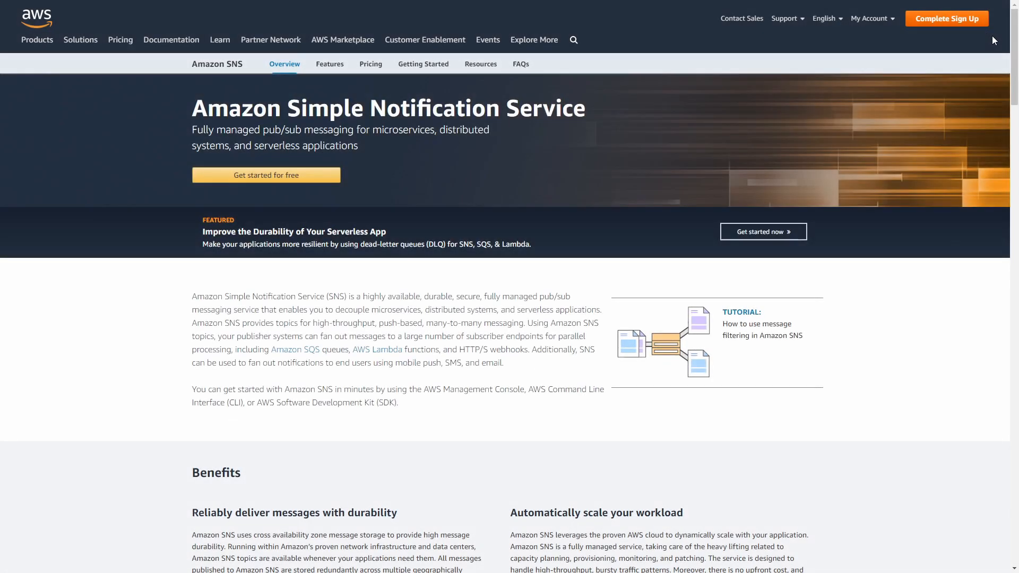
Step: Browse the Amazon SNS overview and its Pricing page with publish and delivery costs
scroll(down, 3)
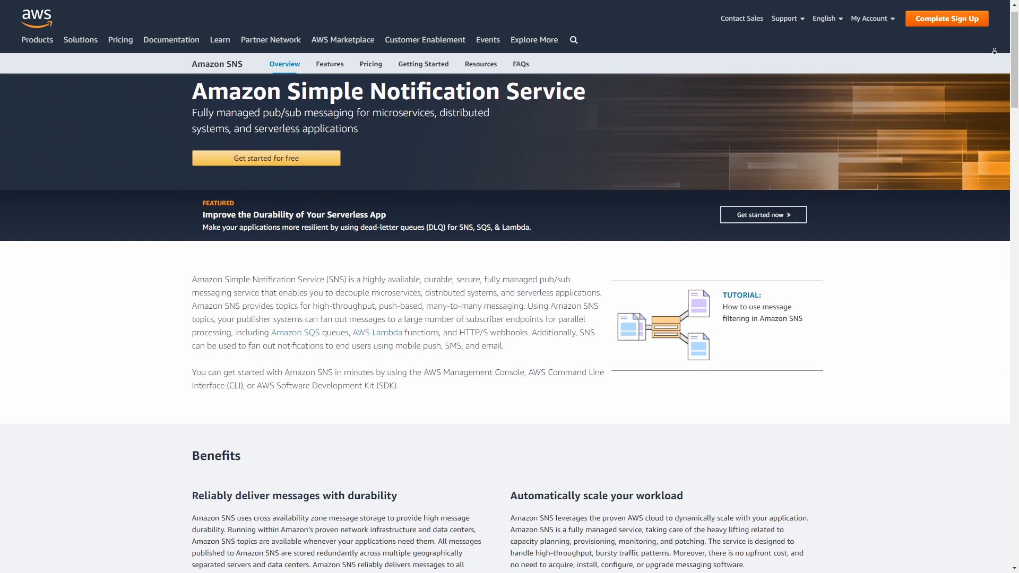
scroll(down, 3)
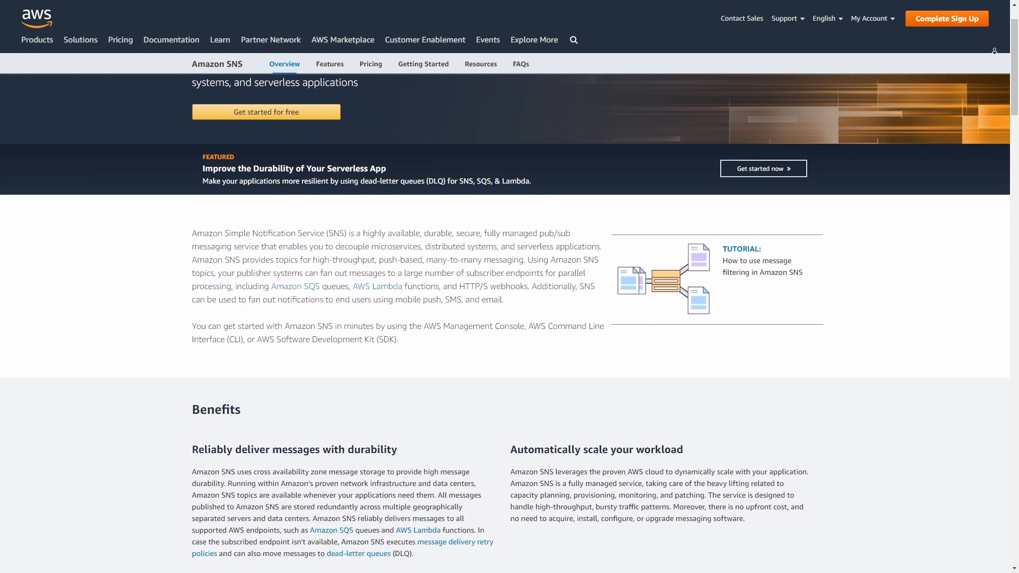
scroll(down, 3)
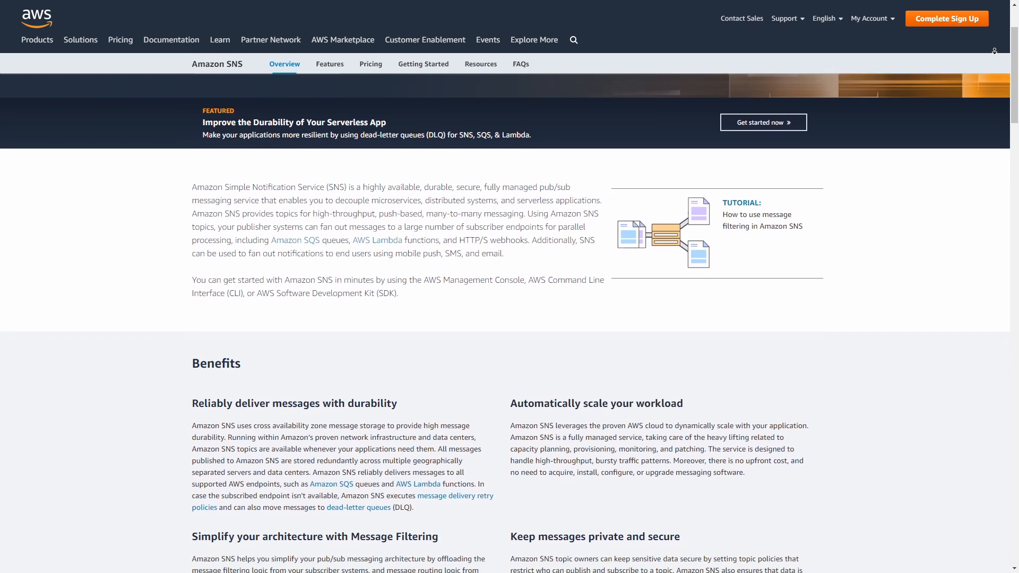
click(371, 64)
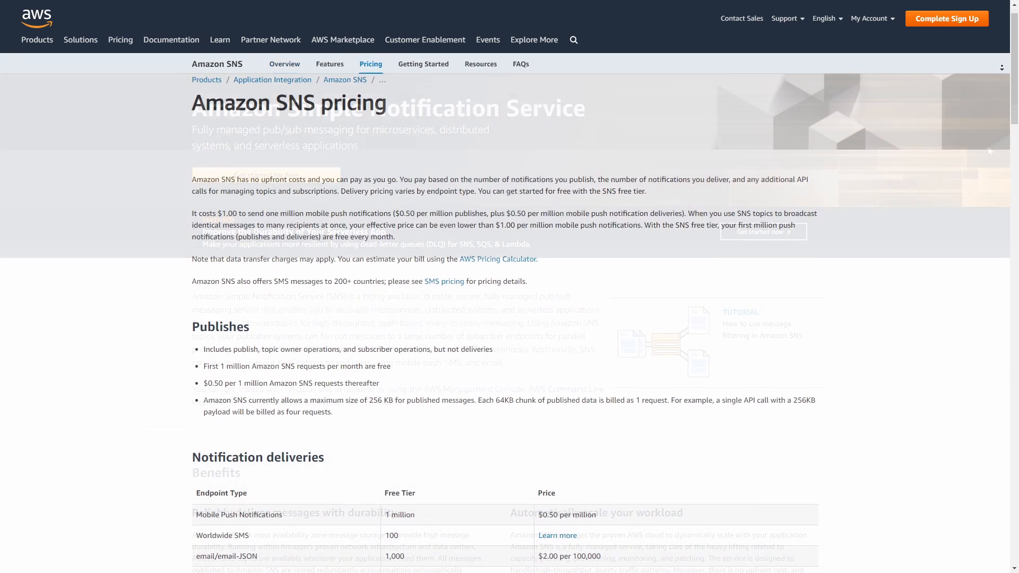
scroll(down, 3)
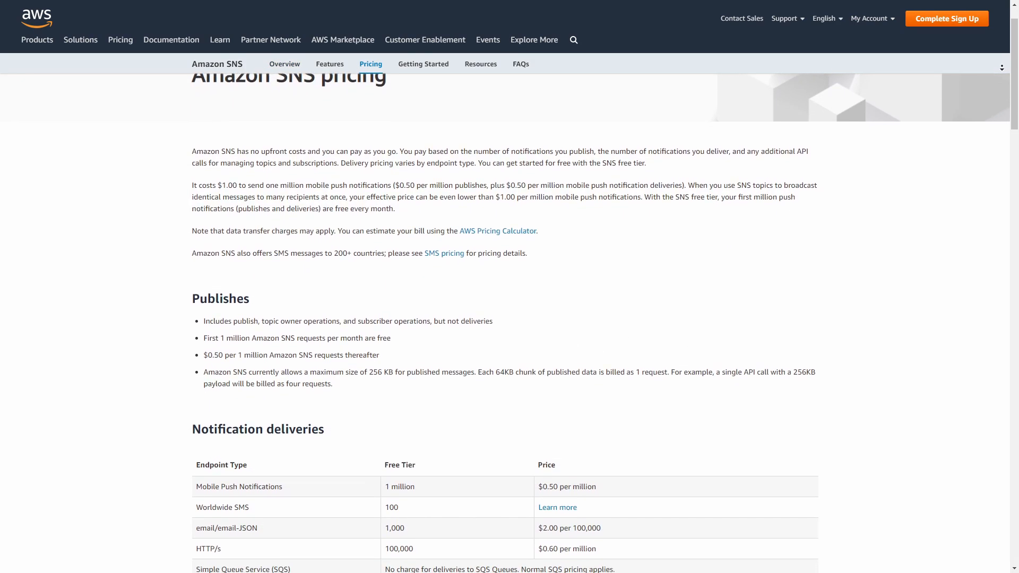
scroll(down, 3)
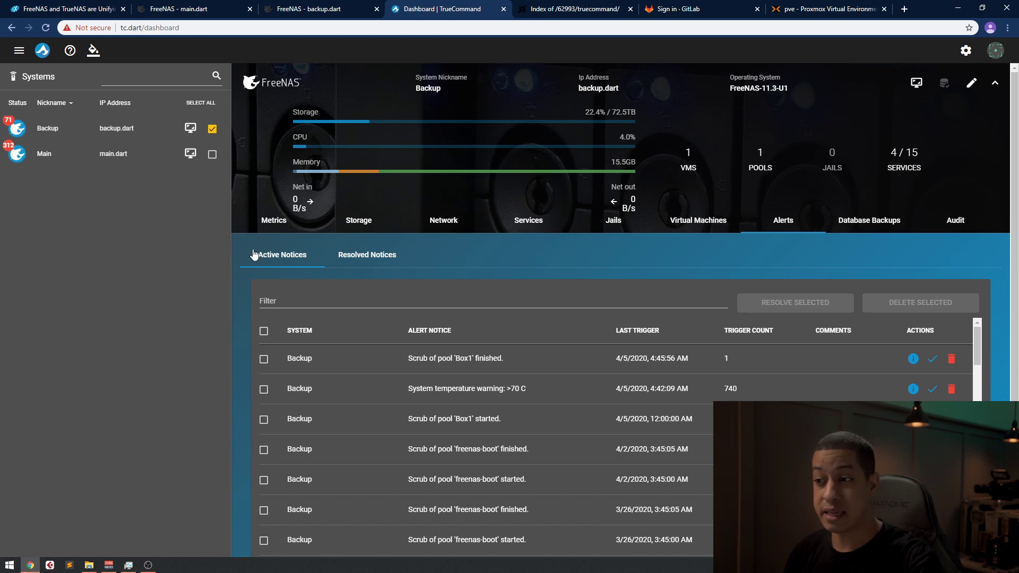
mouse_move(327, 286)
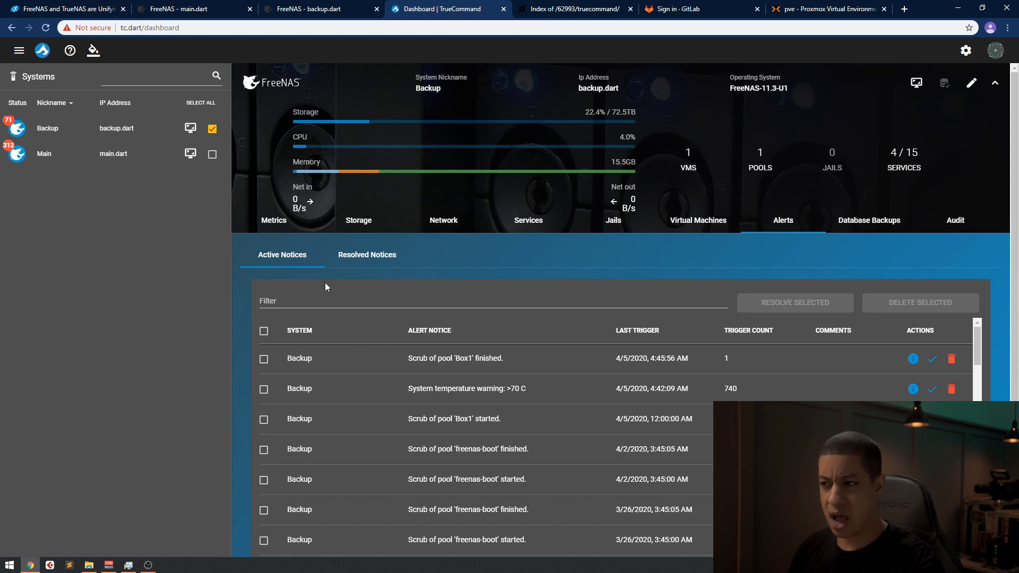
mouse_move(325, 283)
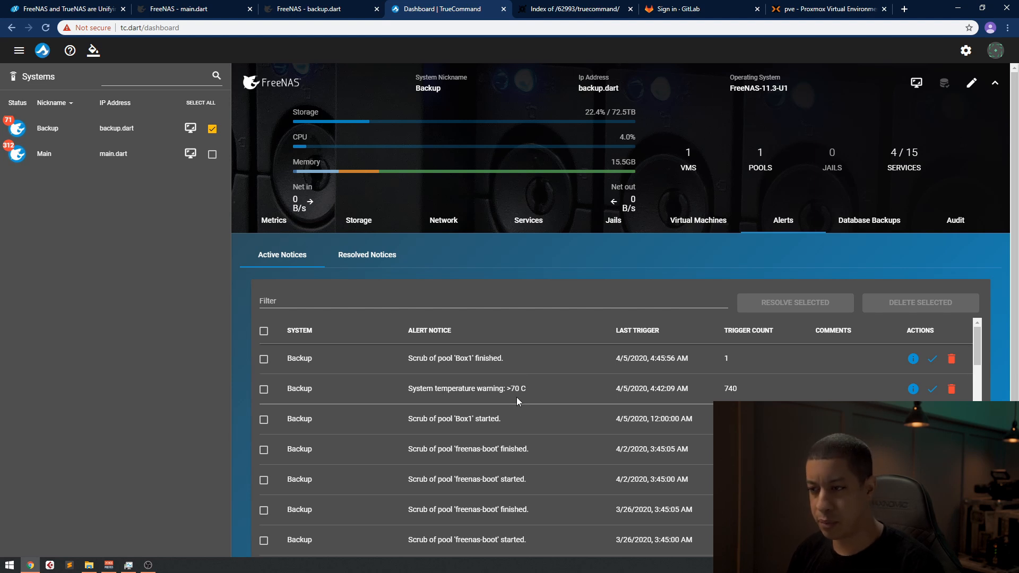
Step: Highlight the temperature warning alert, then open TrueCommand Administration showing version 1.1
drag(460, 389, 526, 389)
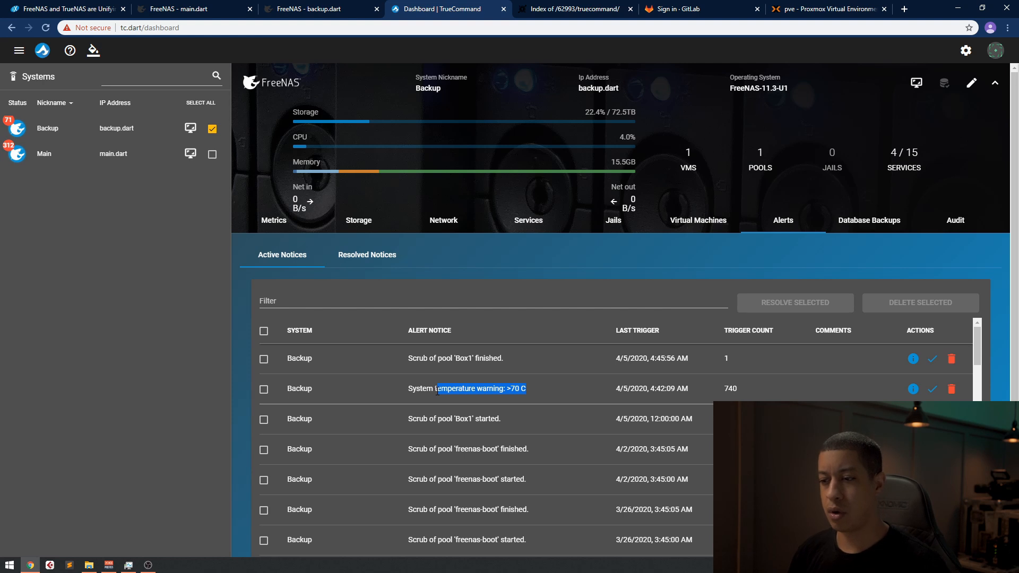
scroll(down, 3)
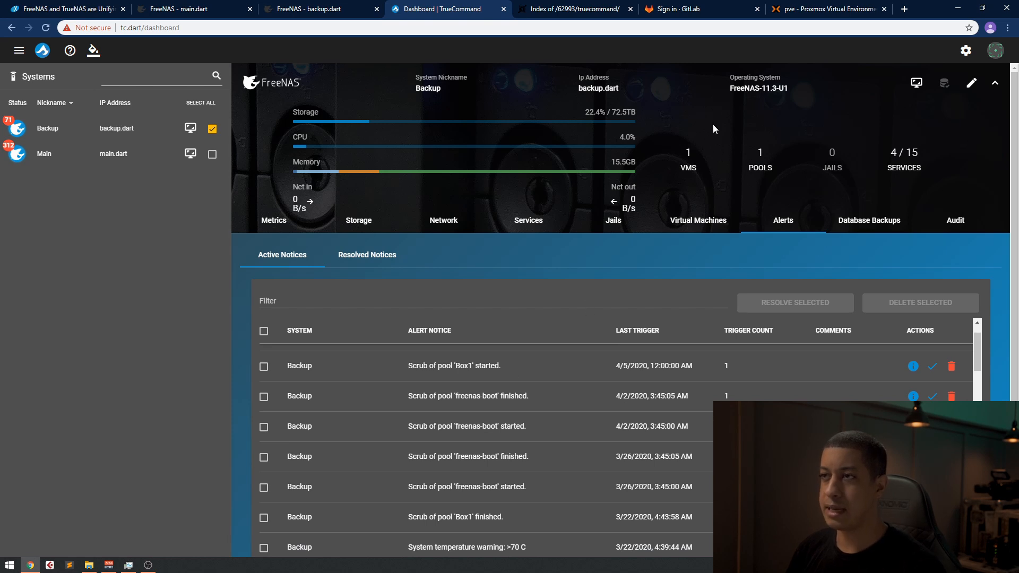
mouse_move(822, 113)
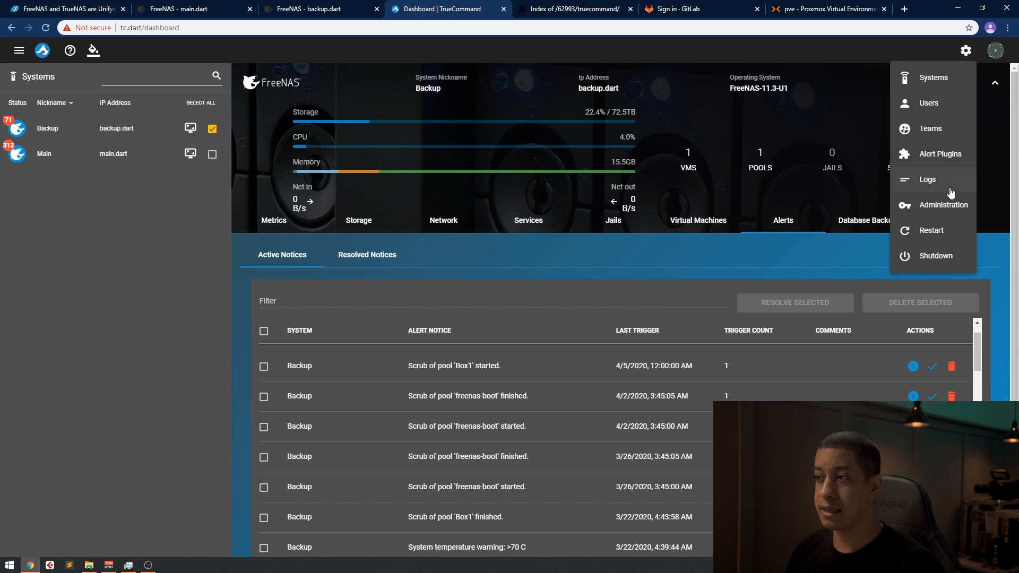
click(944, 205)
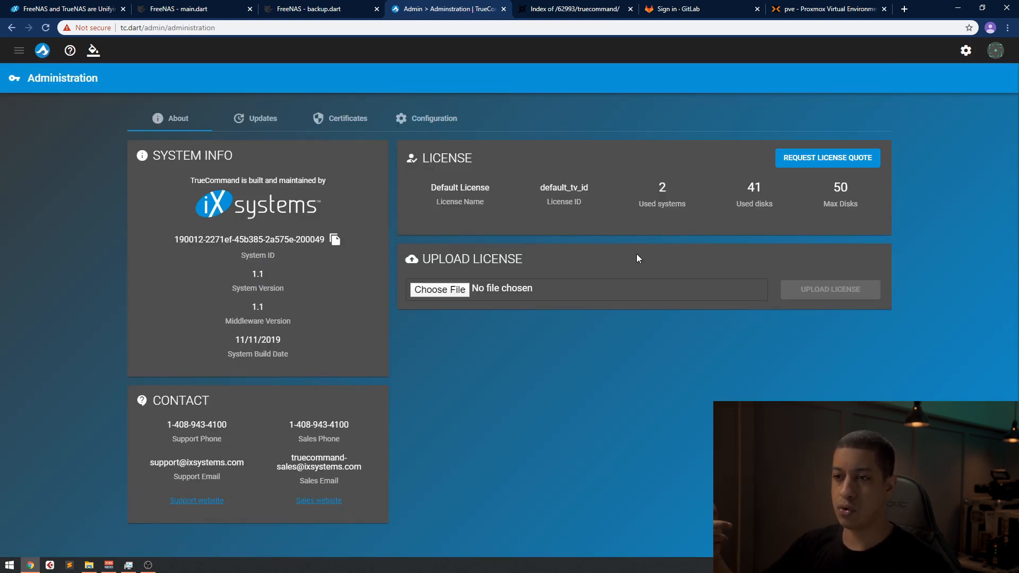
Step: In the Proxmox VM 100 console, launch setup and run Manage Updates to scan for updates
click(826, 9)
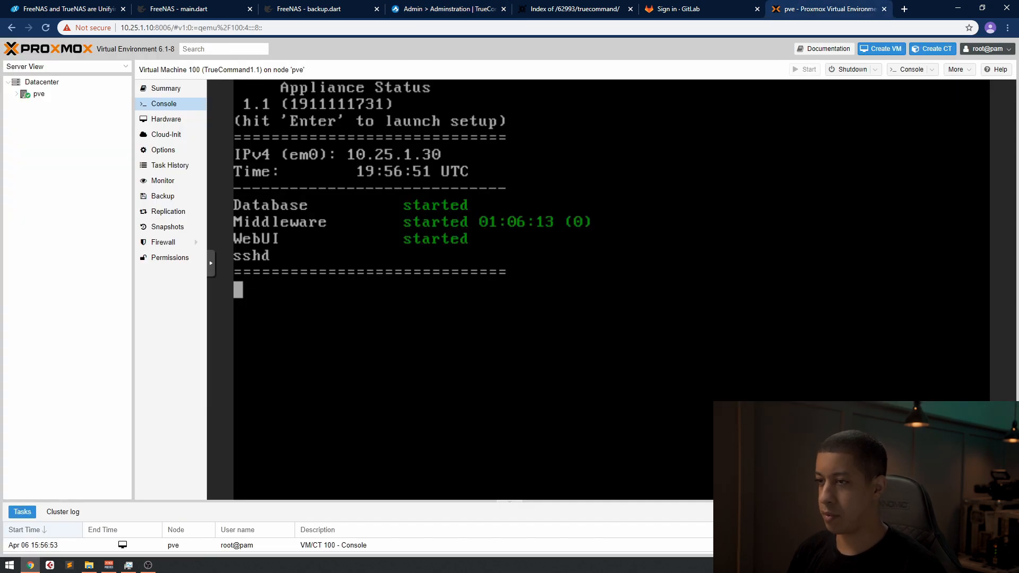
key(Enter)
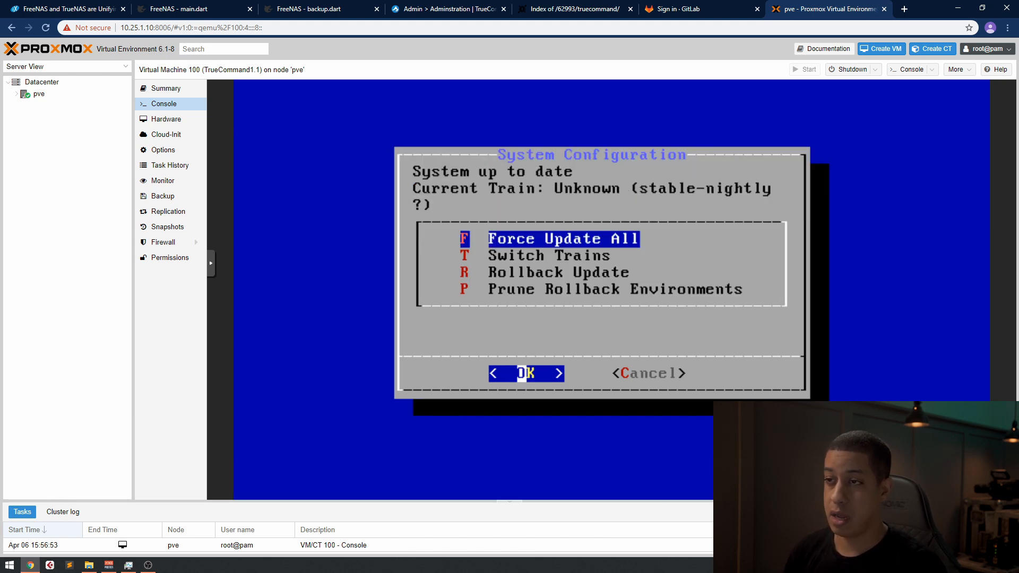
key(Down)
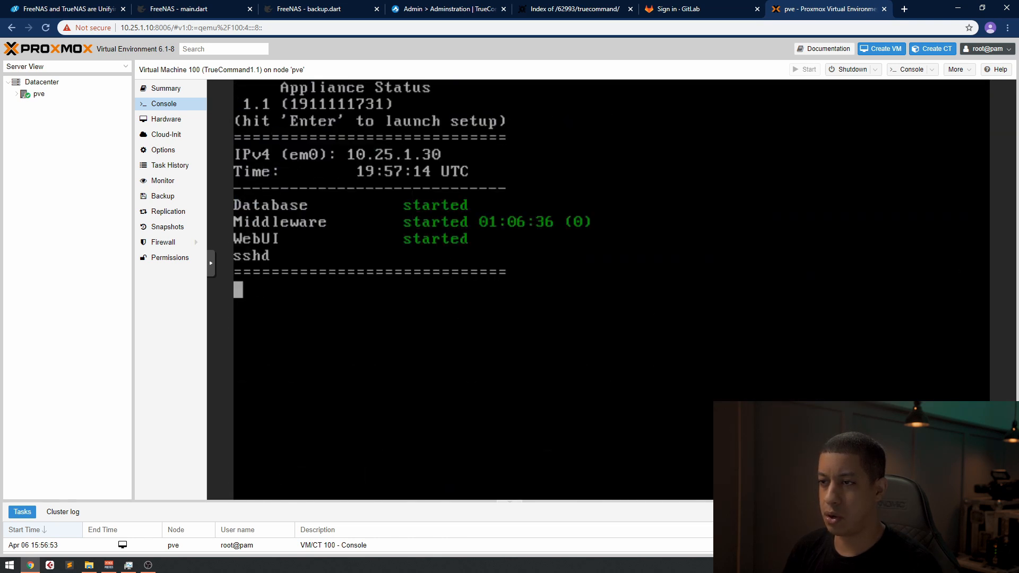
key(Enter)
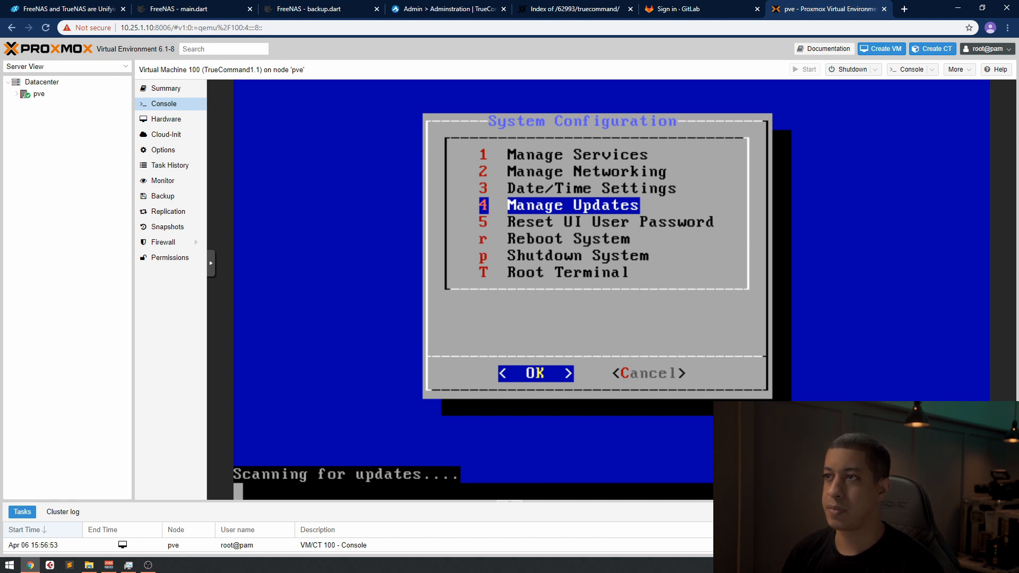
Step: On pkg.truecommand.io, open the release1.2 folder listing TrueCommand-1.2-x64-VDI.zip
click(580, 9)
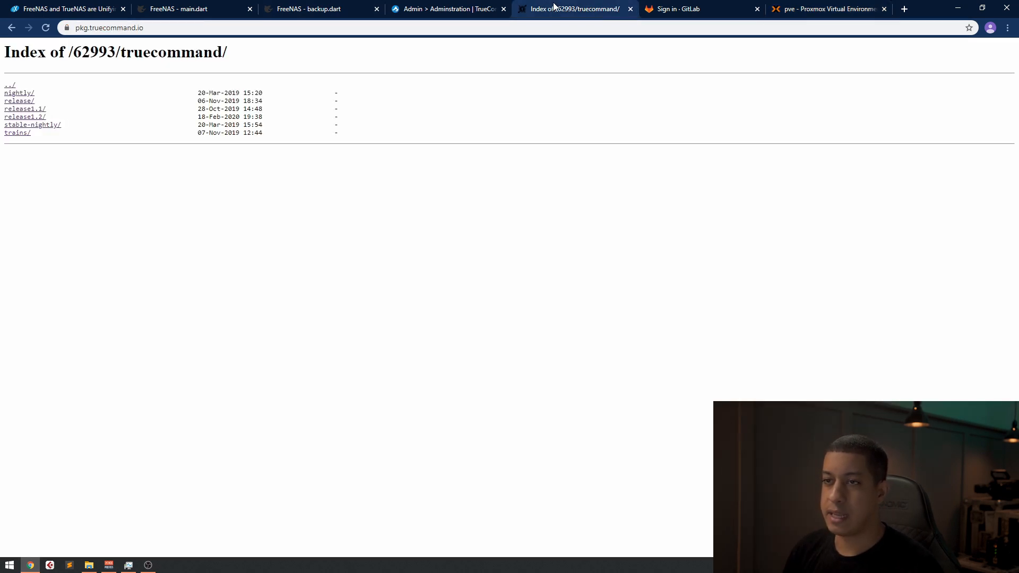
mouse_move(21, 126)
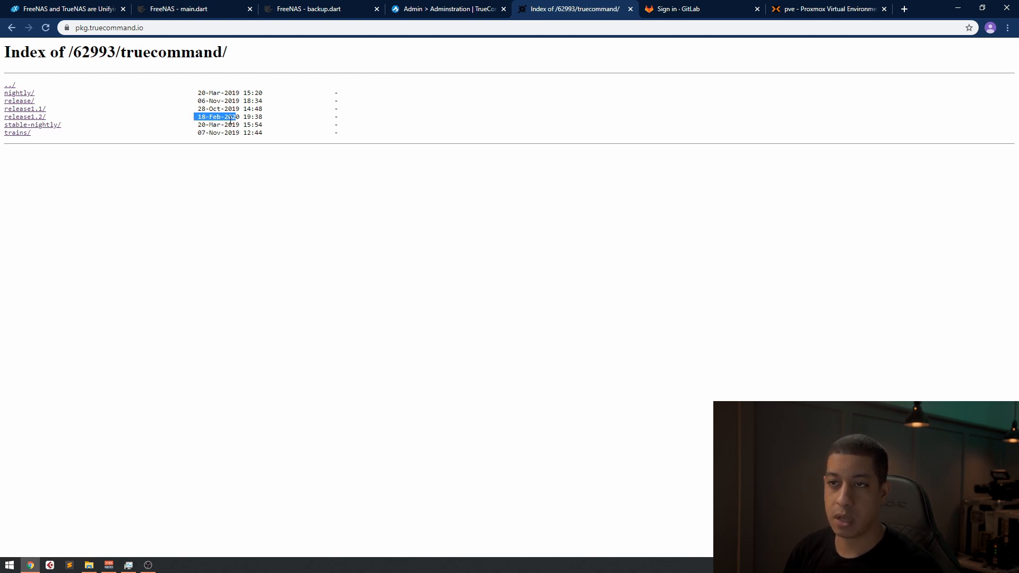
mouse_move(28, 119)
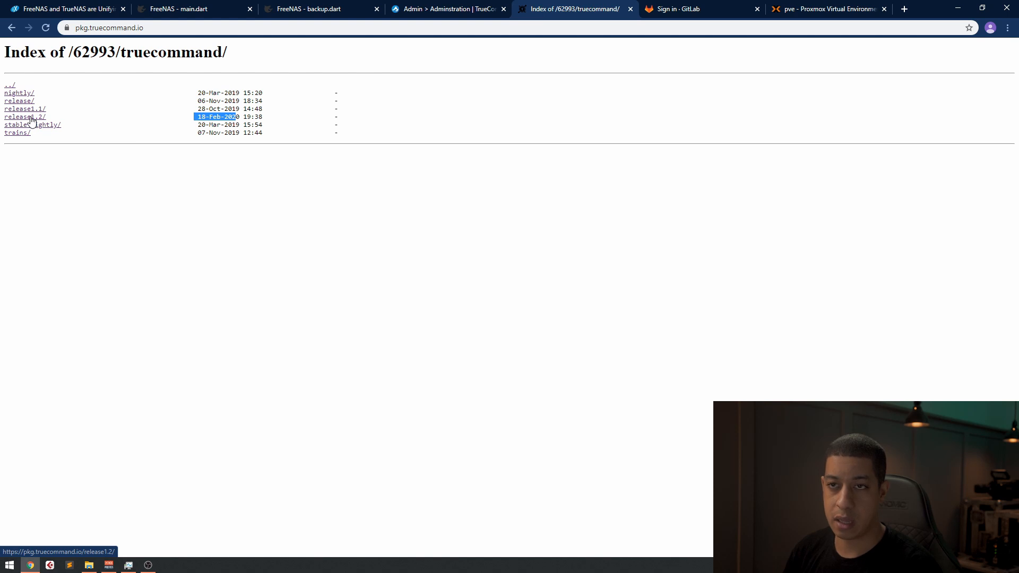
click(21, 117)
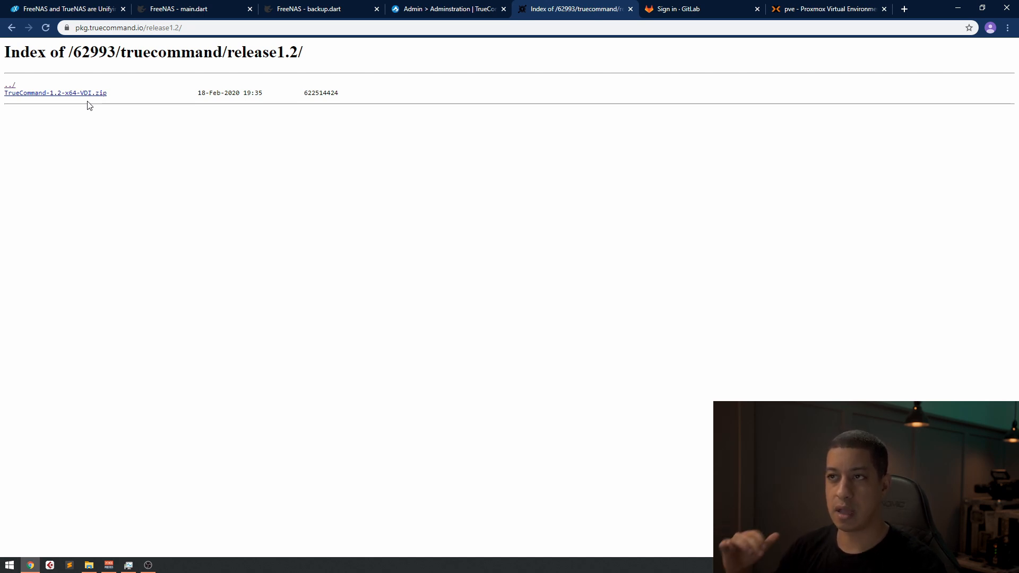
Step: View the Administration Updates section with Online, Update file URL and Manual methods
click(447, 10)
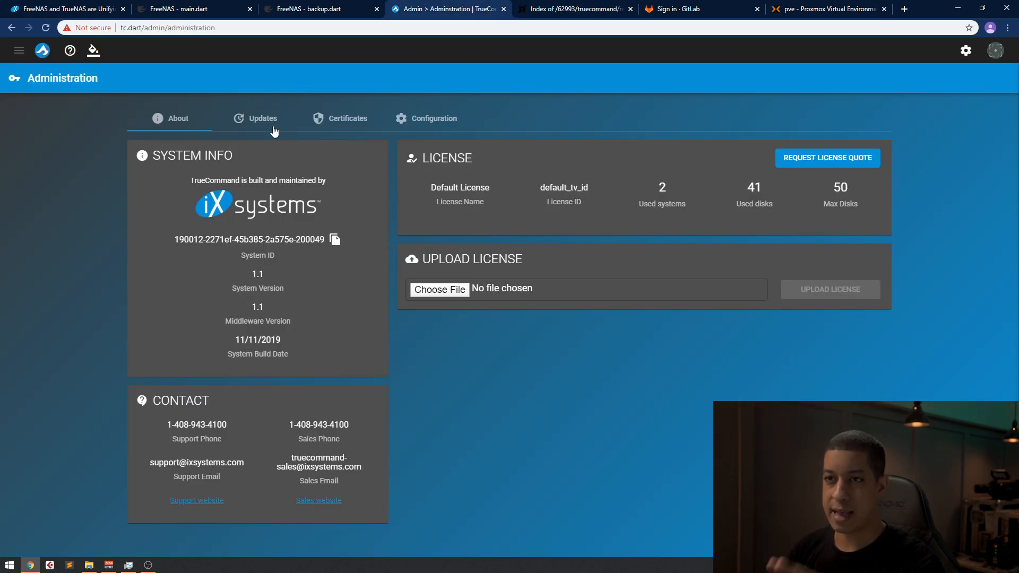
click(965, 51)
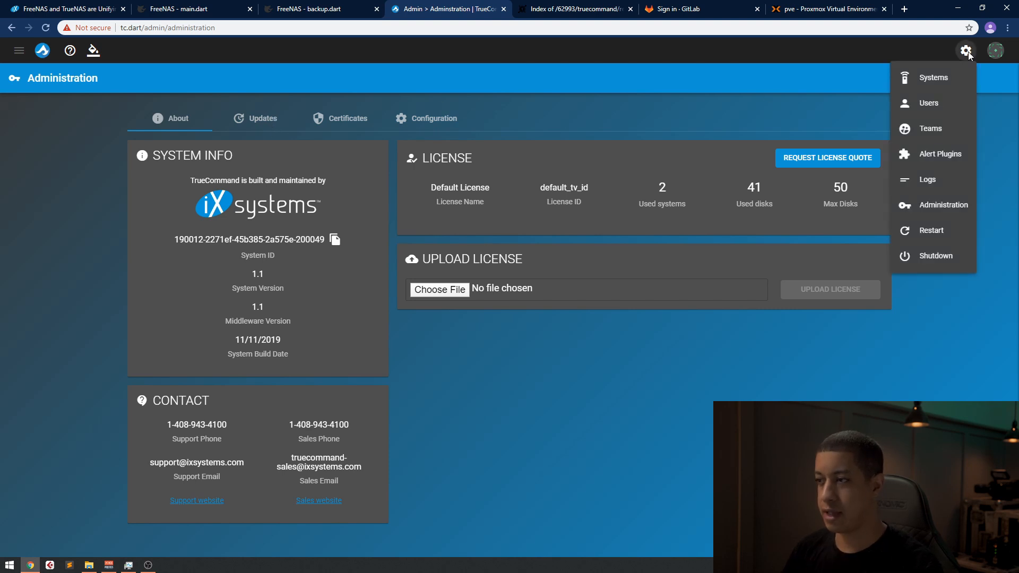
mouse_move(712, 393)
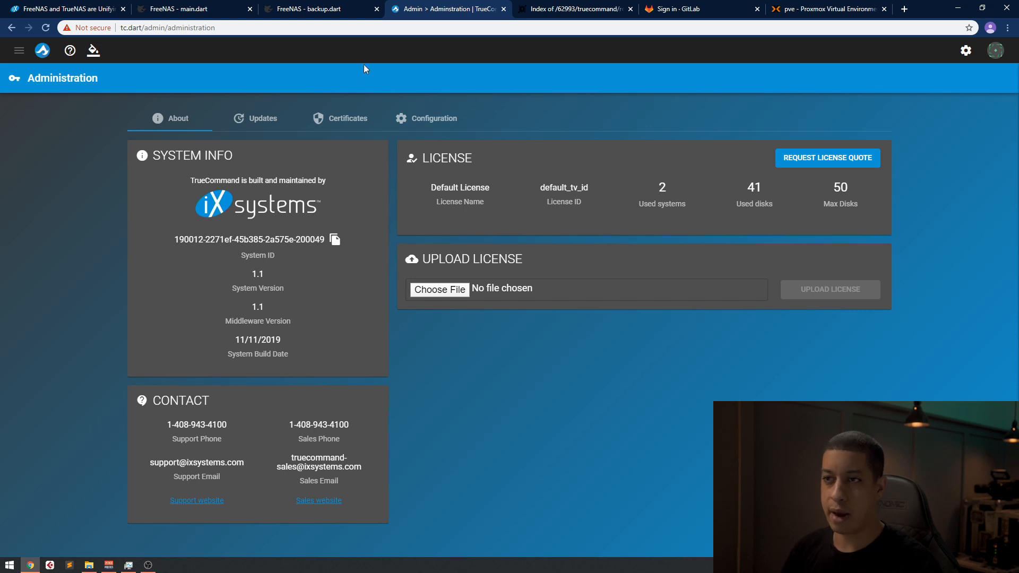
click(263, 118)
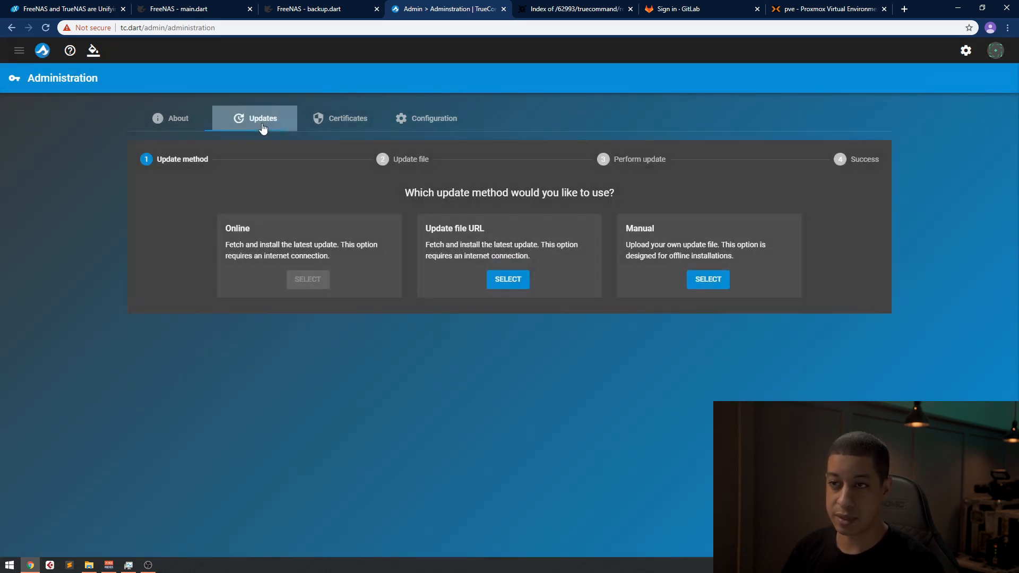
mouse_move(322, 283)
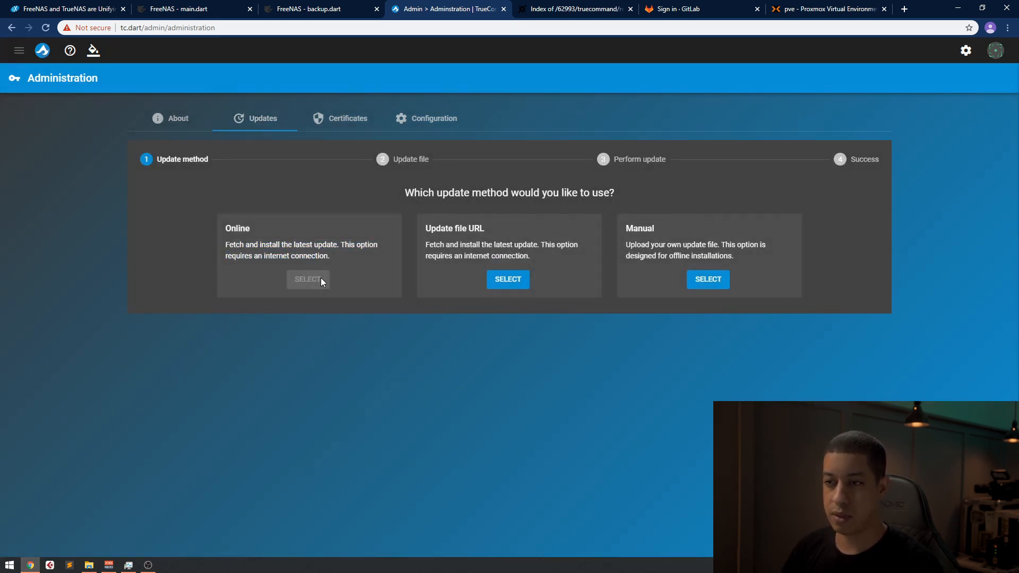
drag(259, 245, 291, 256)
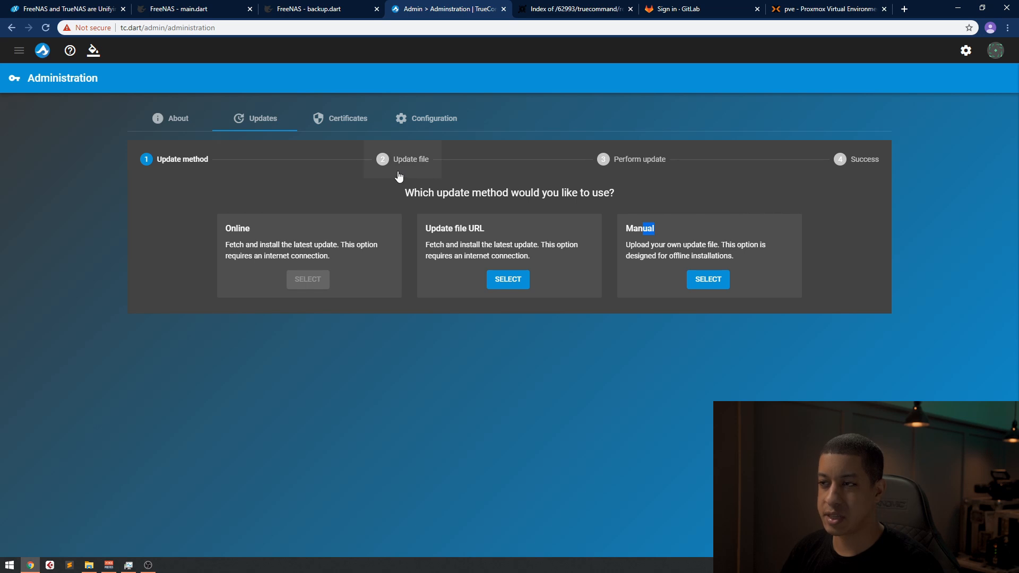
mouse_move(310, 169)
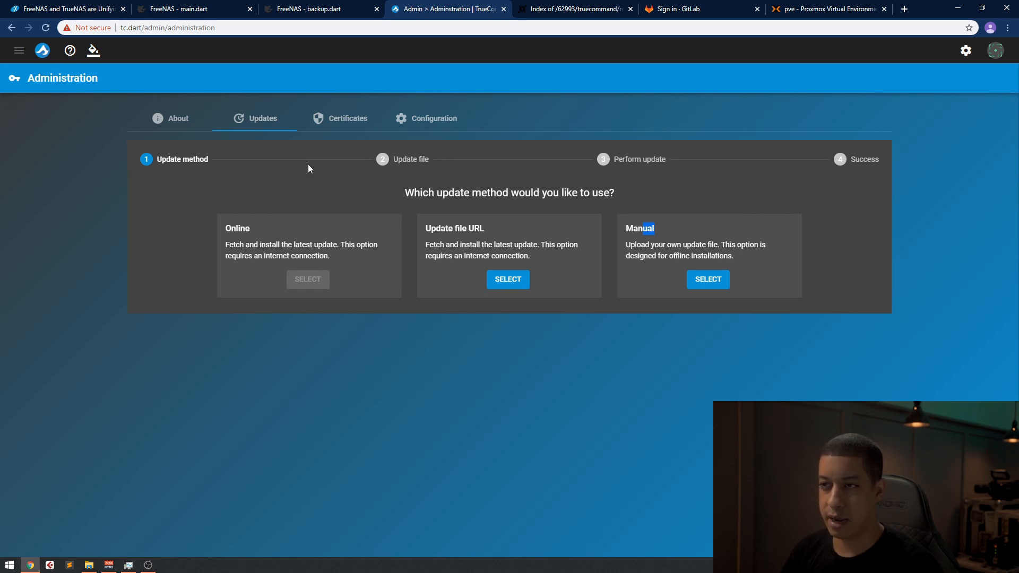
click(709, 280)
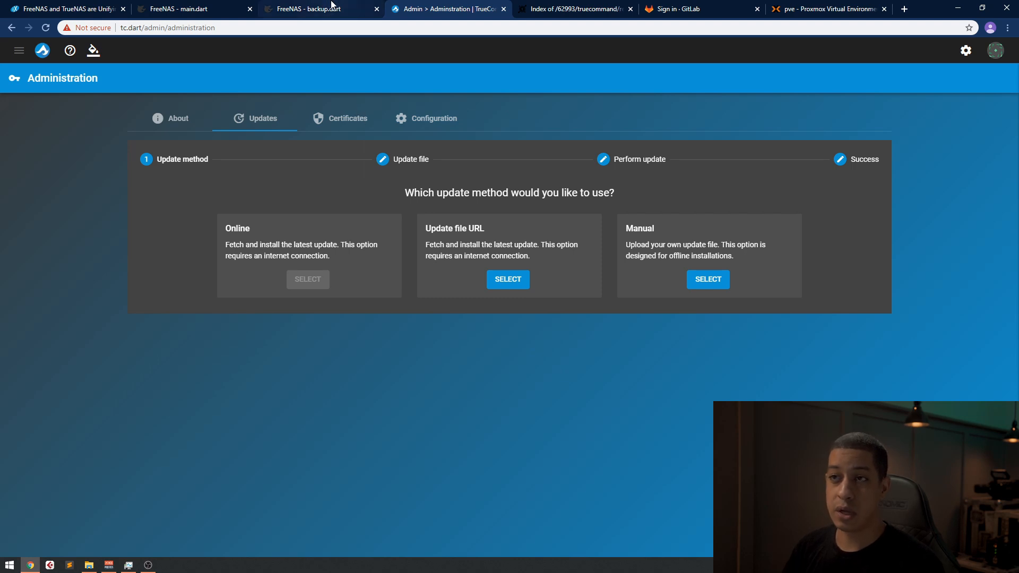
Step: Browse the release1.1 update and iso folders, returning to the release1.1 index
click(580, 9)
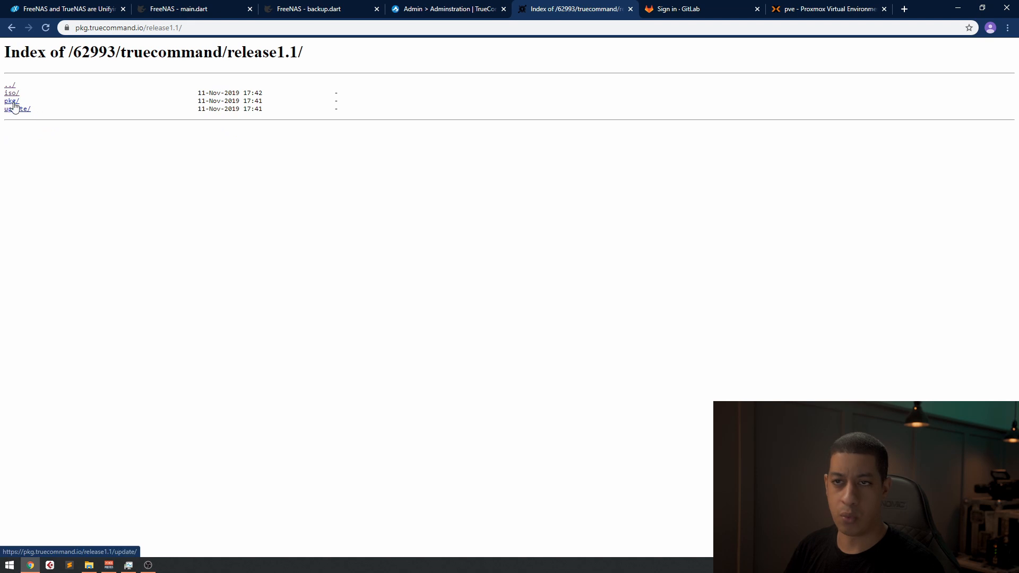
mouse_move(15, 107)
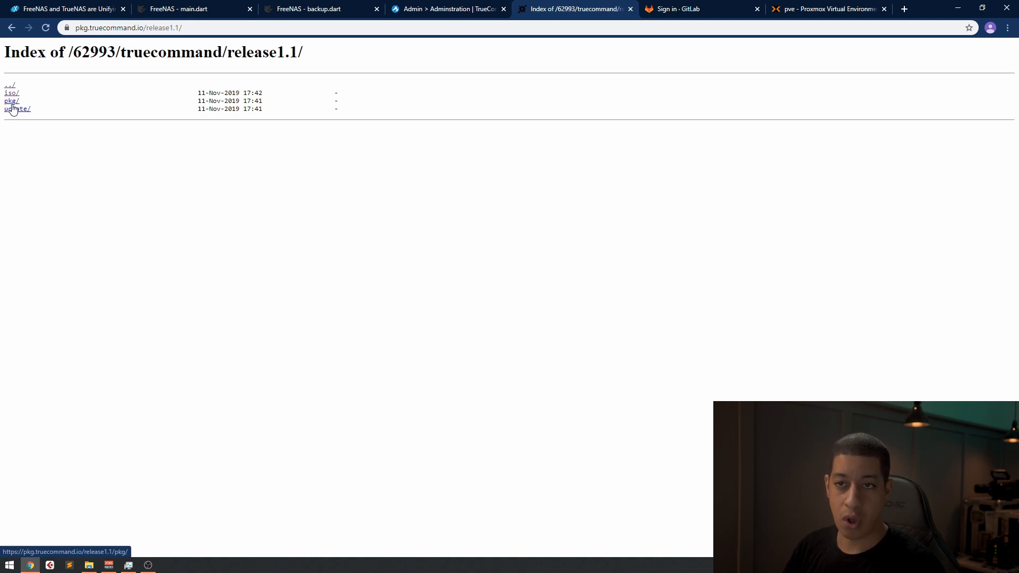
click(15, 110)
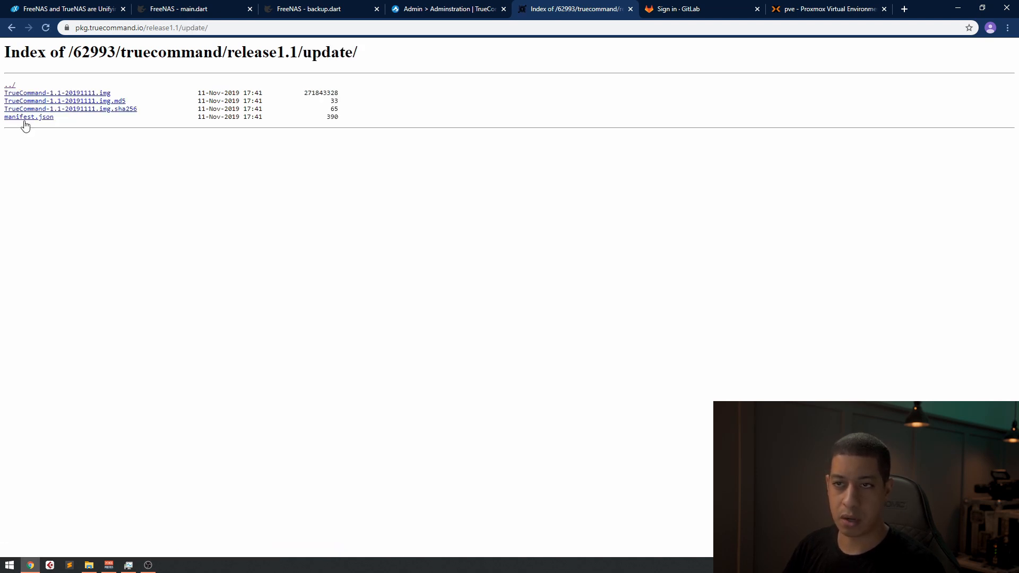
mouse_move(58, 100)
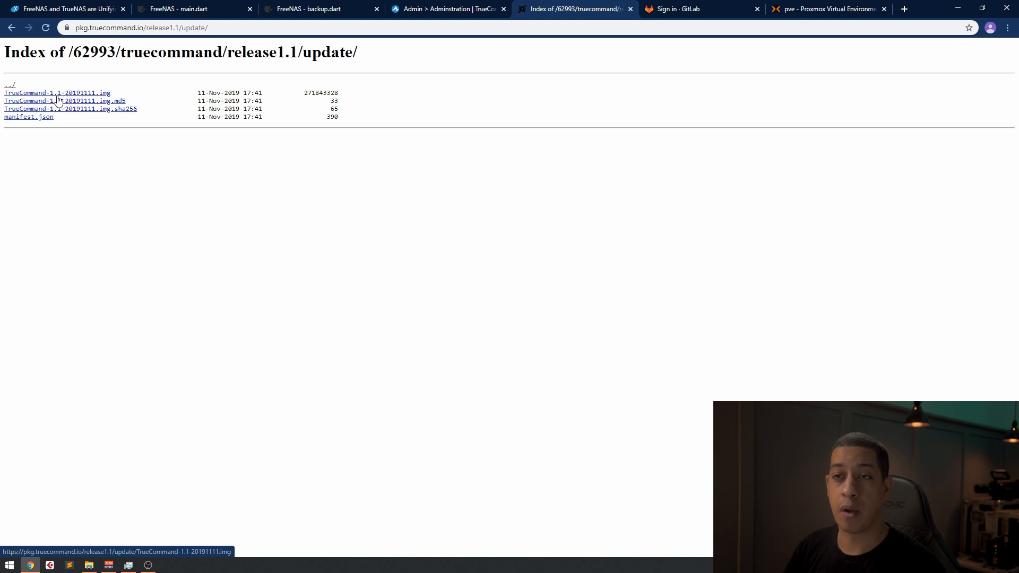
click(9, 84)
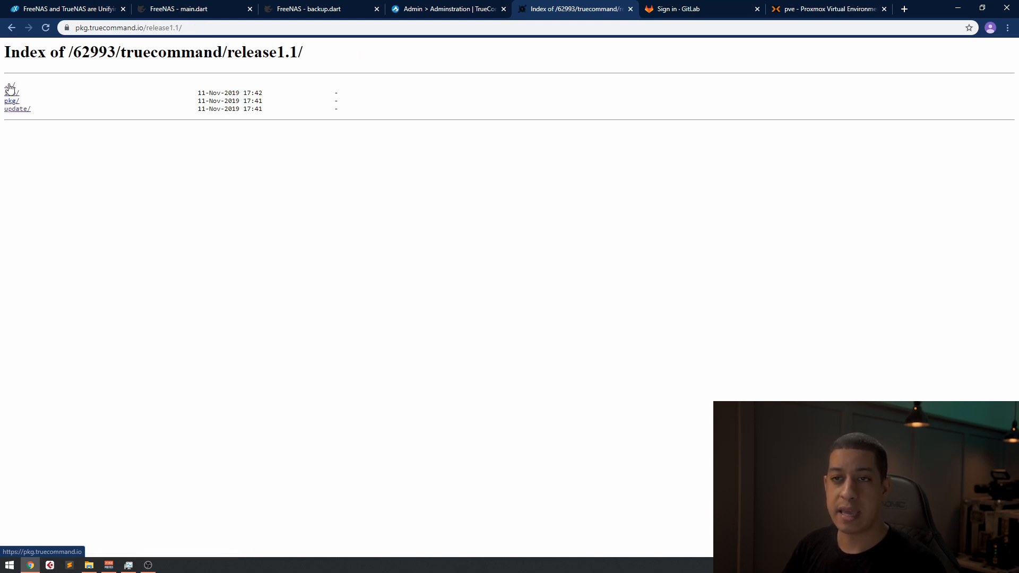
click(12, 93)
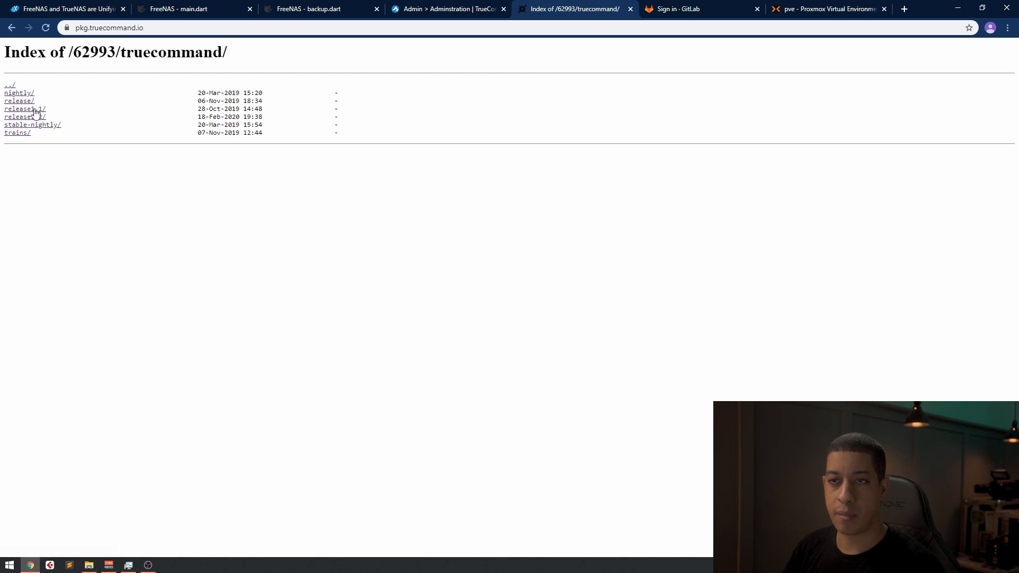
click(23, 109)
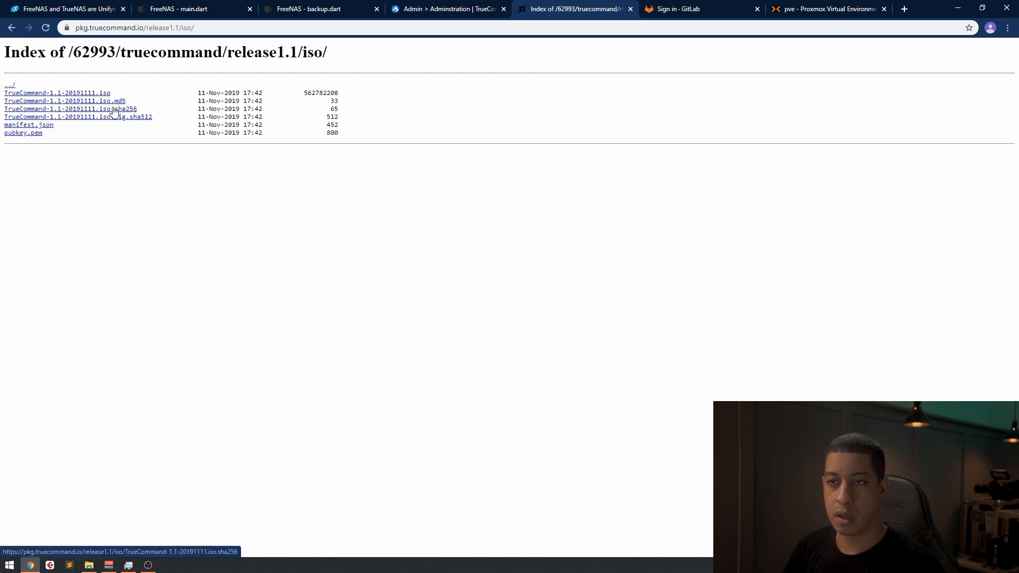
click(9, 84)
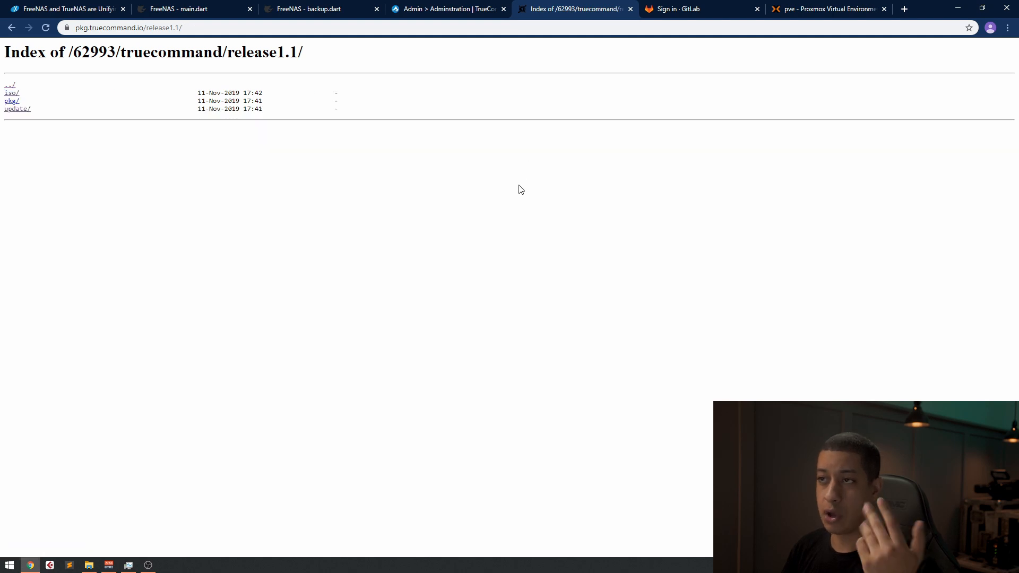
Step: Return to the TrueCommand dashboard and view the Backup system's storage, CPU and memory metrics
click(452, 10)
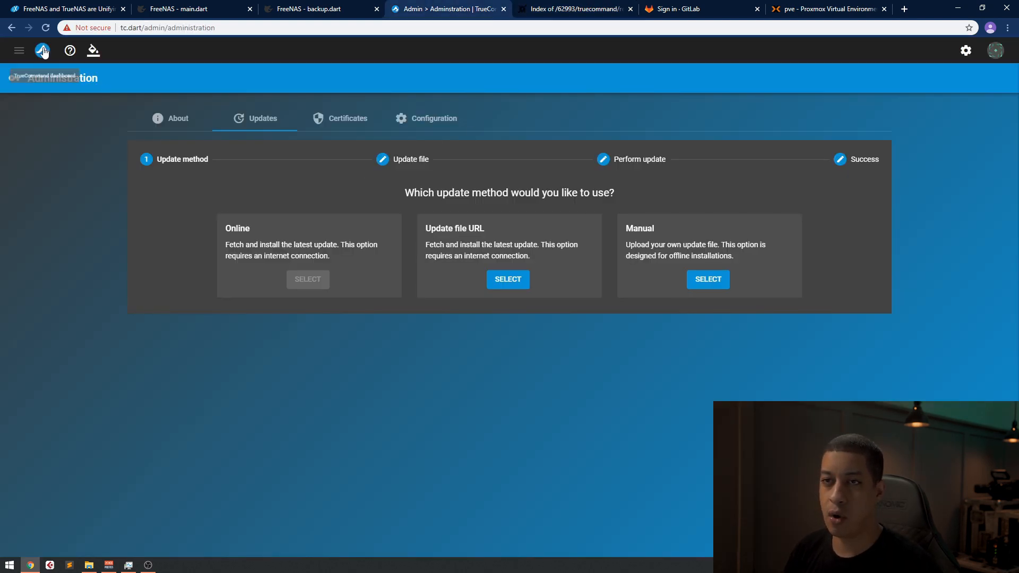
click(43, 50)
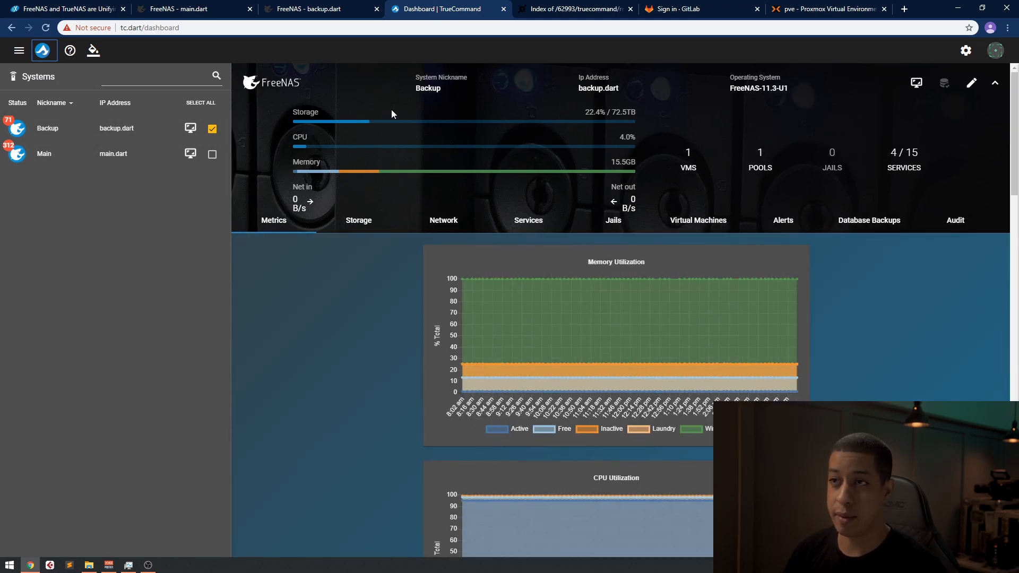
click(207, 9)
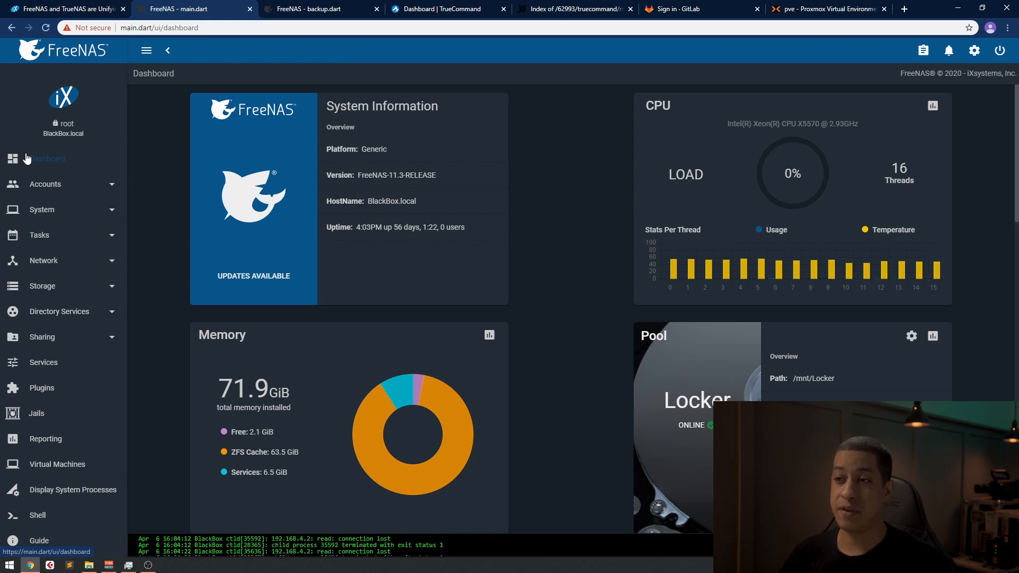
mouse_move(187, 227)
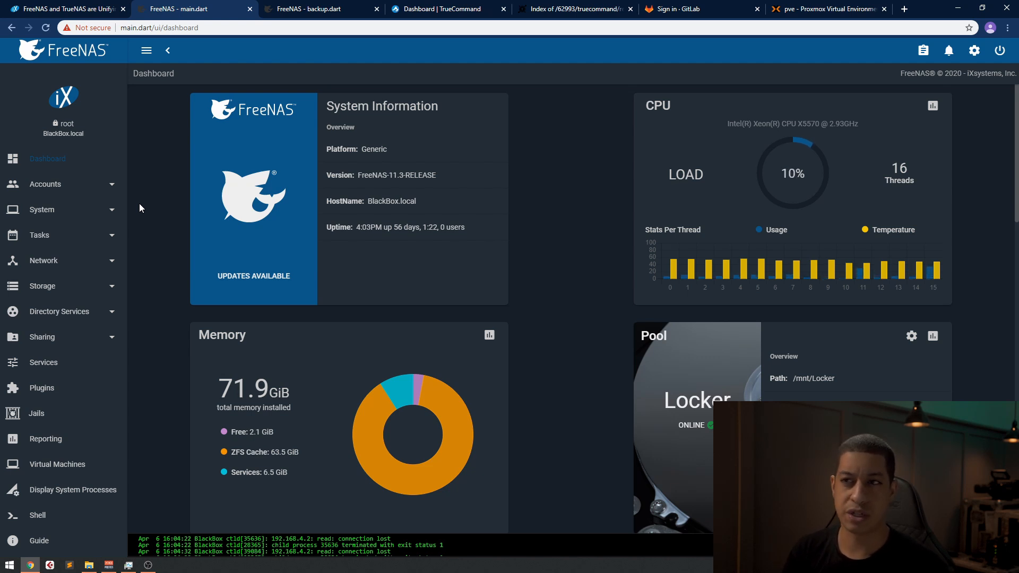
Step: View the Main system's FreeNAS dashboard reporting FreeNAS-11.3-RELEASE with updates available
click(446, 9)
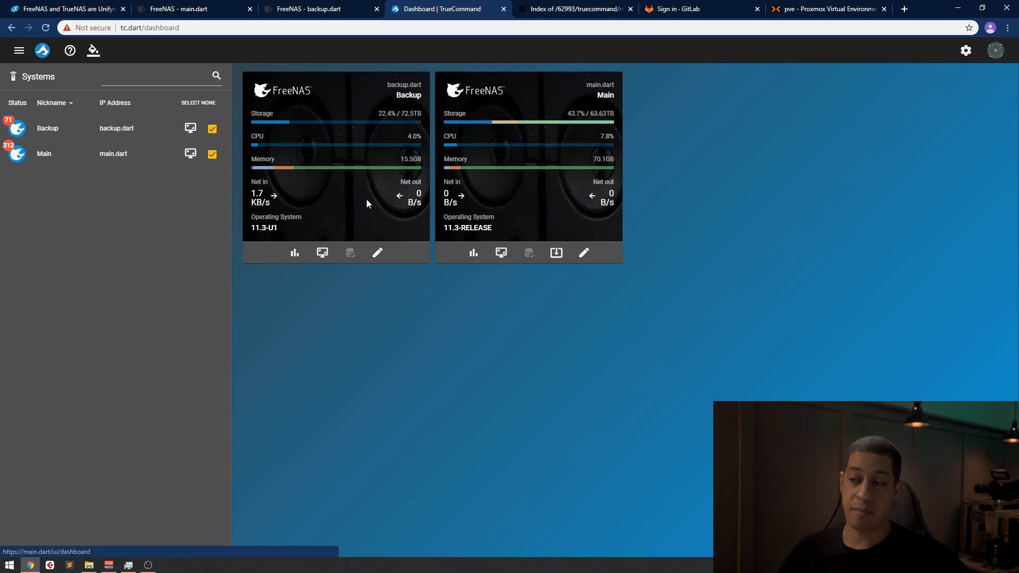
mouse_move(383, 200)
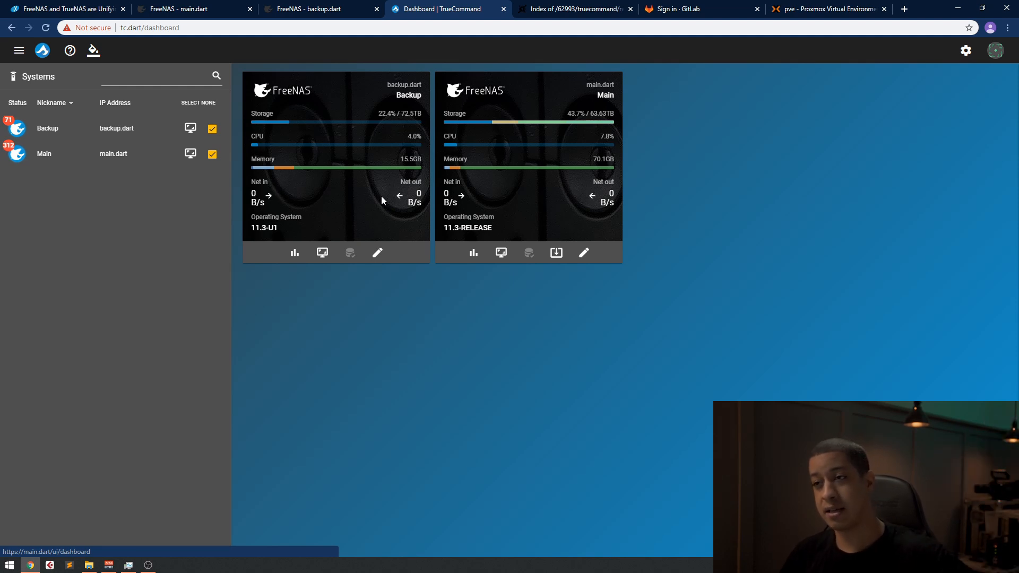
mouse_move(371, 198)
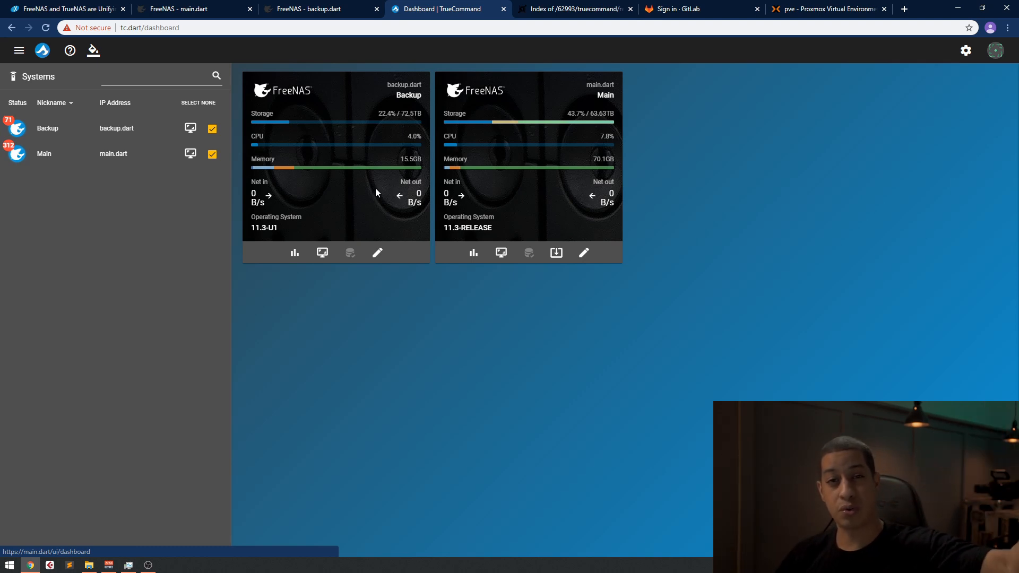
mouse_move(378, 160)
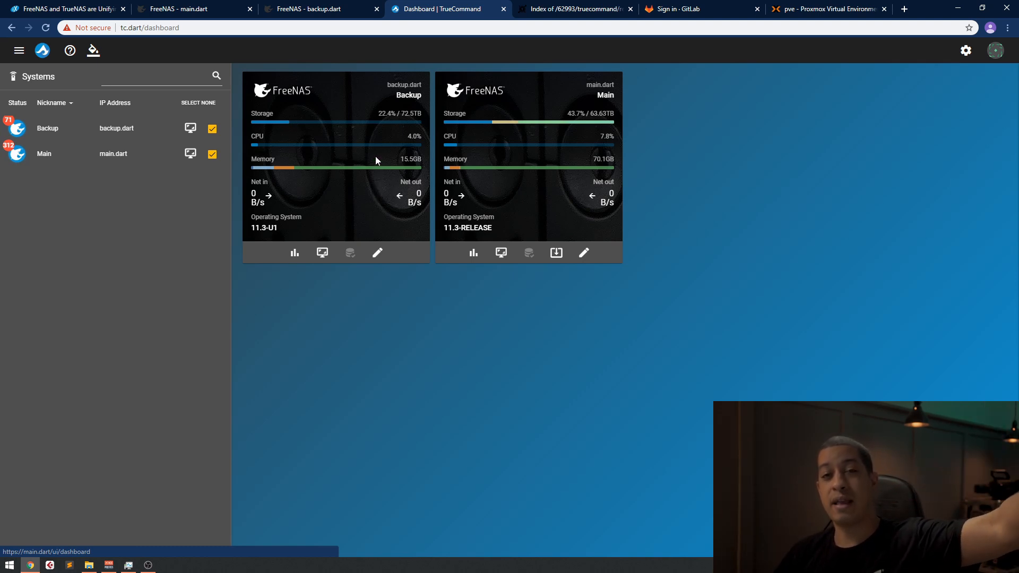
mouse_move(372, 138)
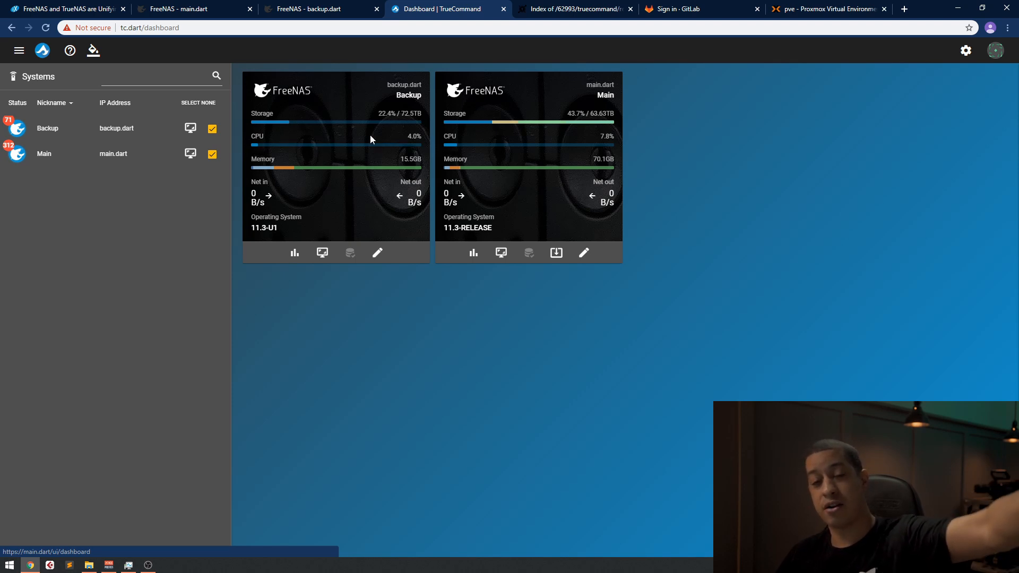
mouse_move(393, 123)
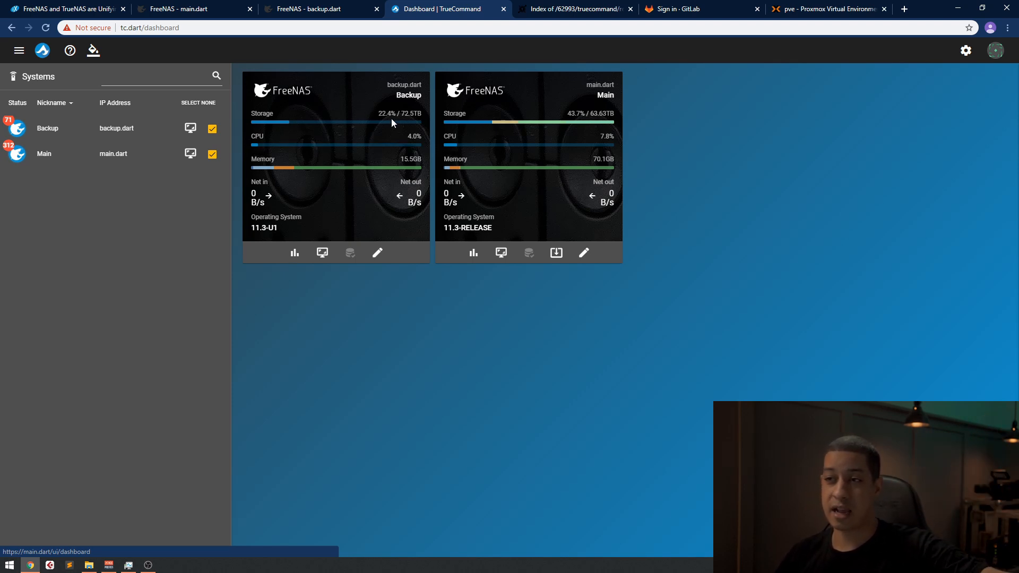
mouse_move(369, 140)
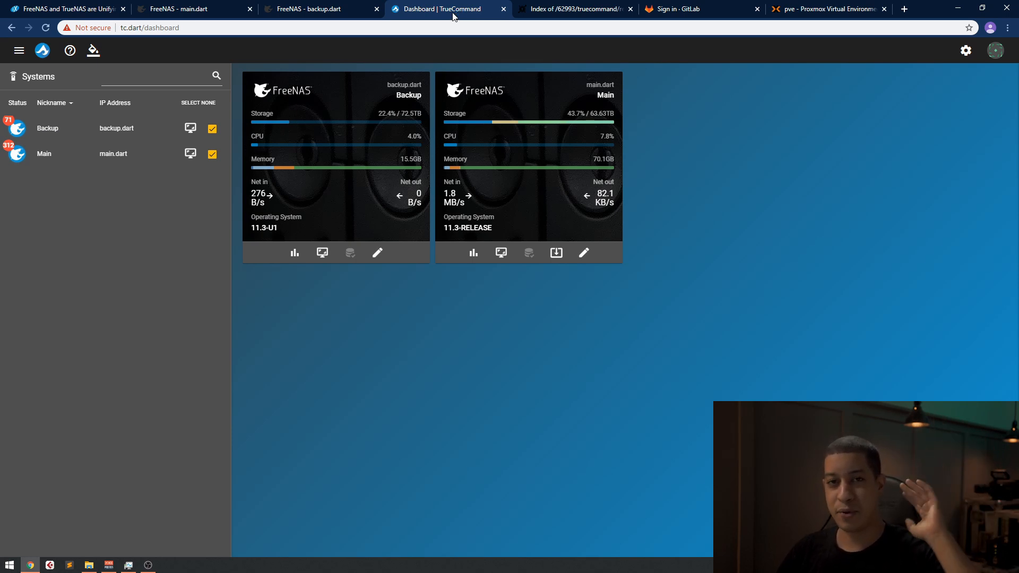
mouse_move(426, 17)
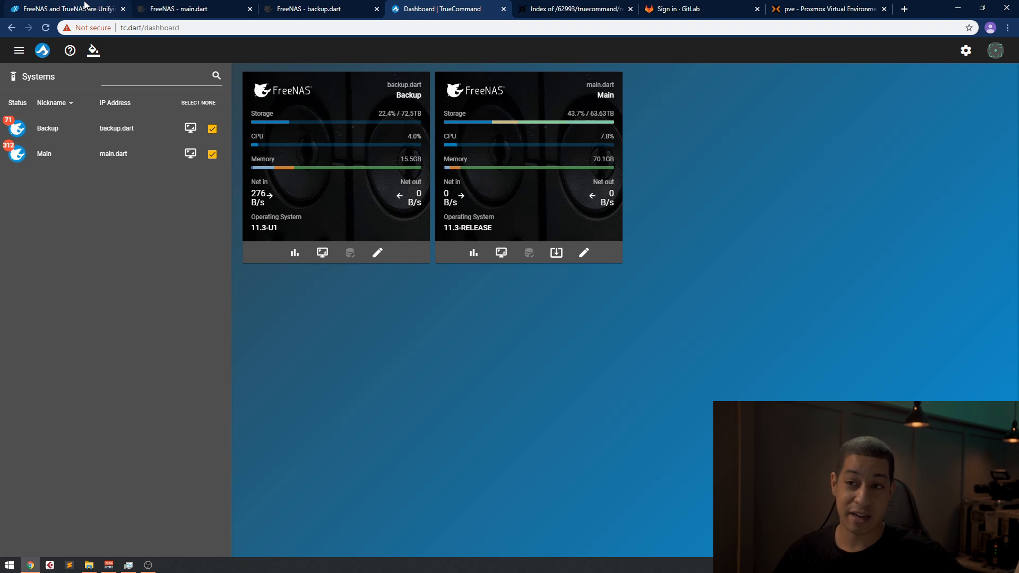
mouse_move(500, 399)
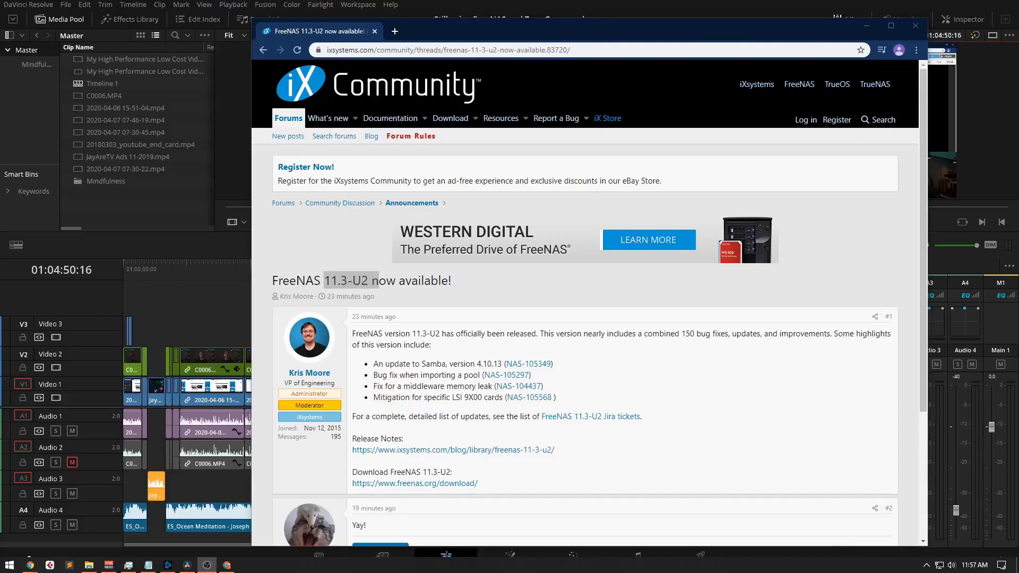
mouse_move(992, 355)
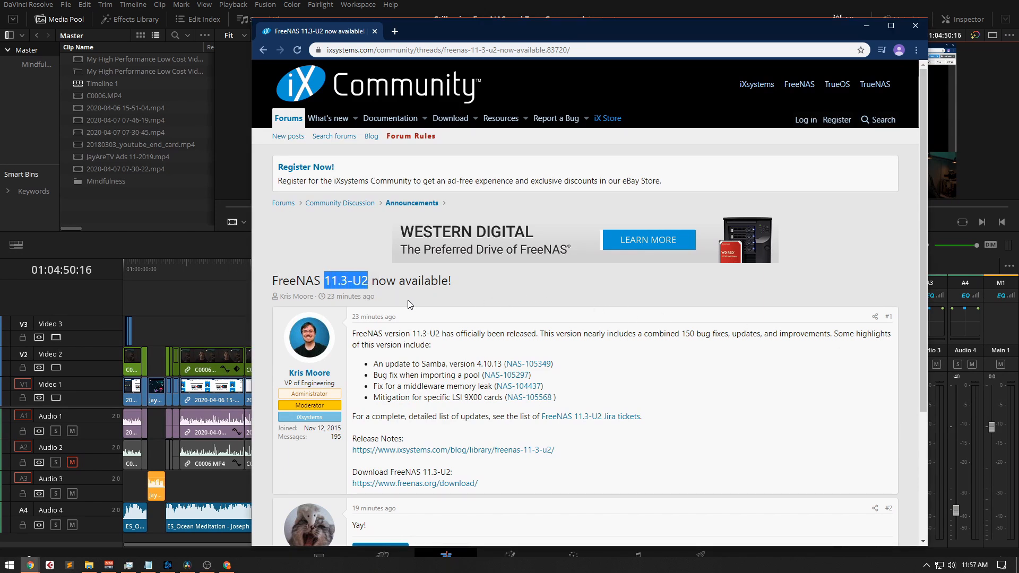
mouse_move(370, 312)
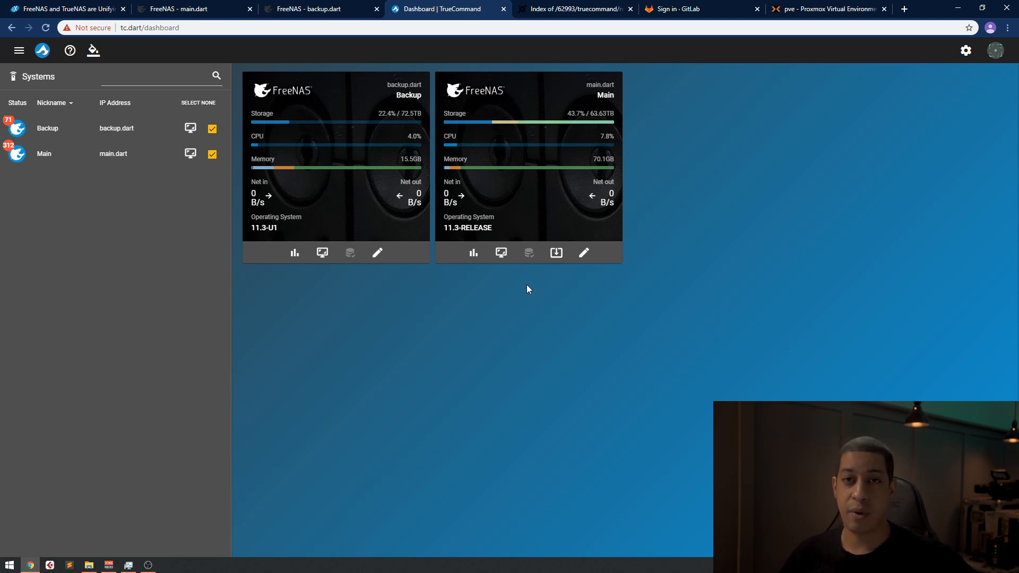
mouse_move(536, 282)
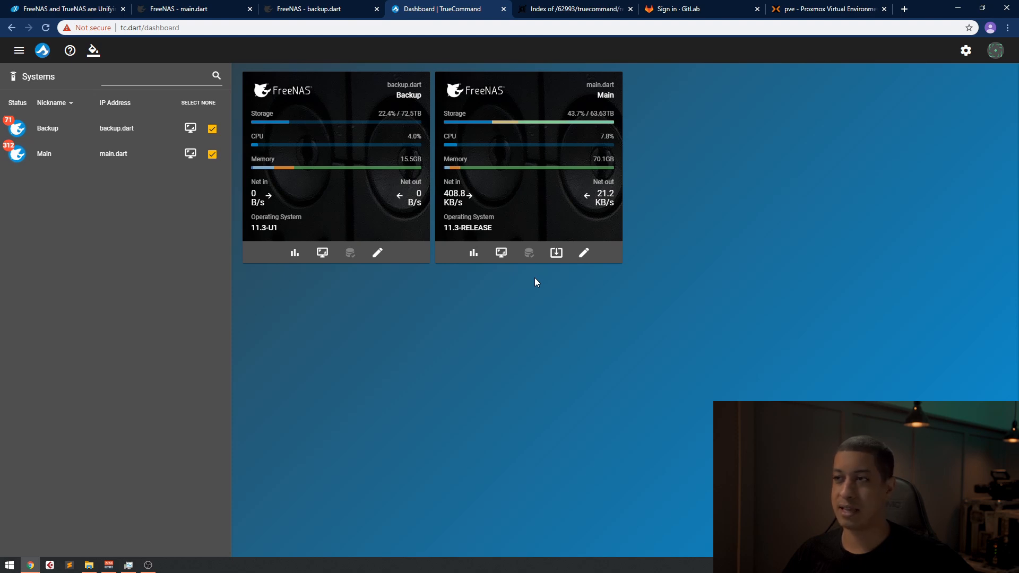
mouse_move(657, 435)
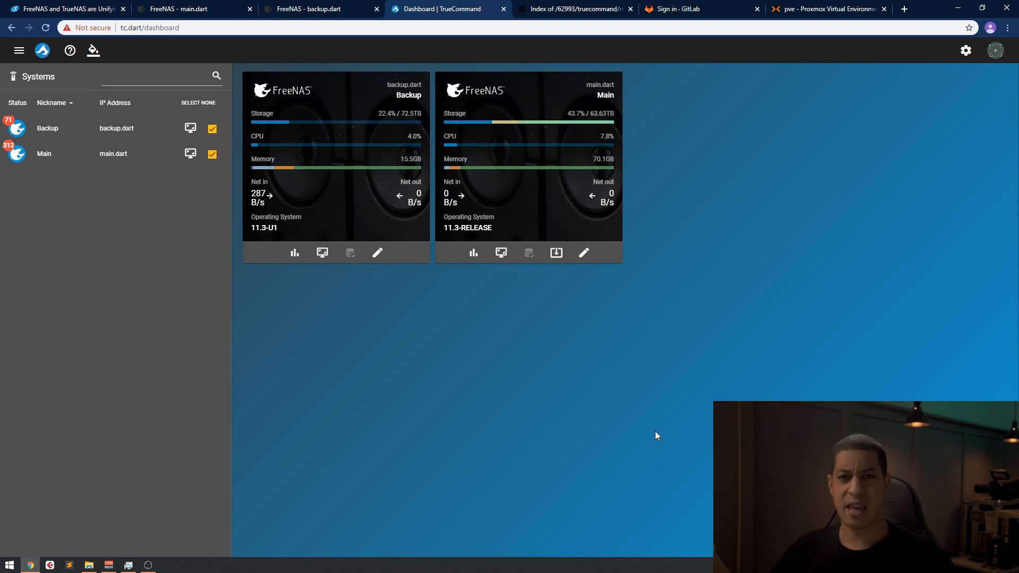